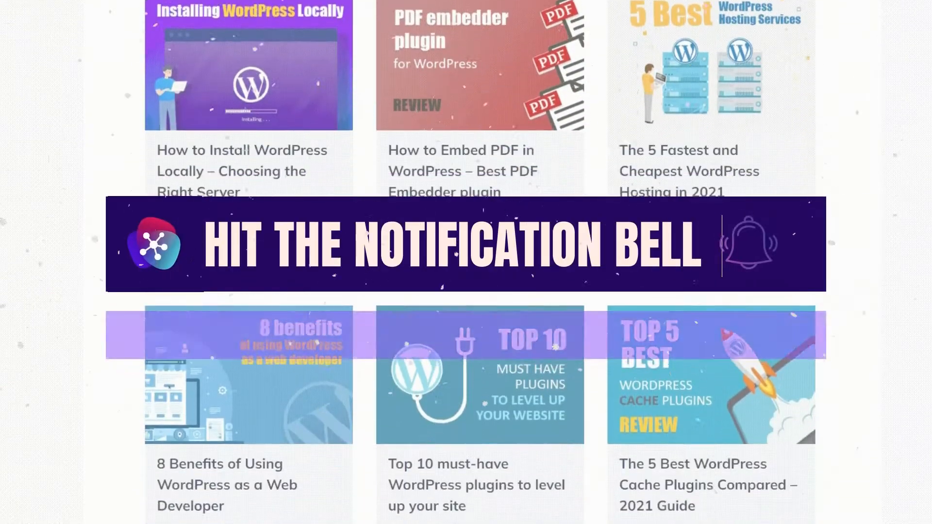
- Leave the TechnoCrackers blog and switch to the Christmas Music plugin page on WordPress.org
{"action": "scroll", "scroll_direction": "down", "scroll_amount": 3}
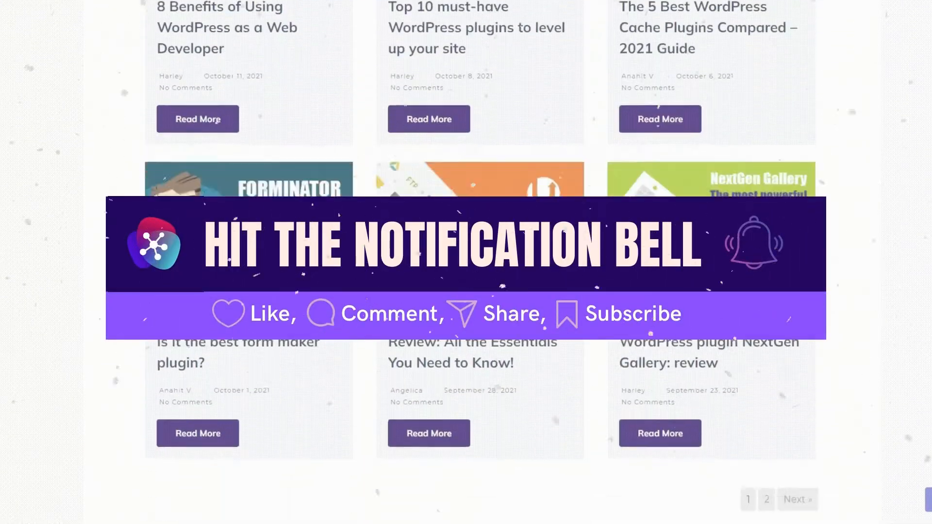
{"action": "left_click", "coordinate": [181, 12]}
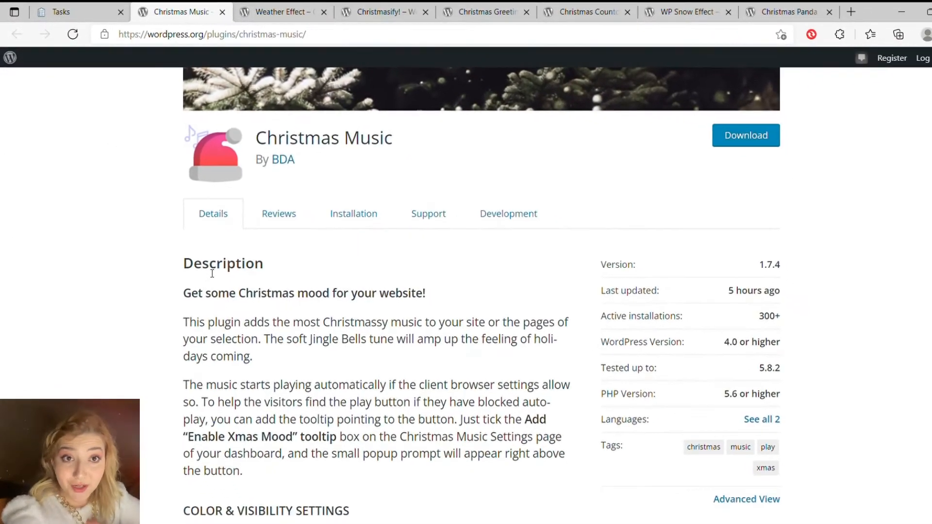
{"action": "double_click", "coordinate": [224, 263]}
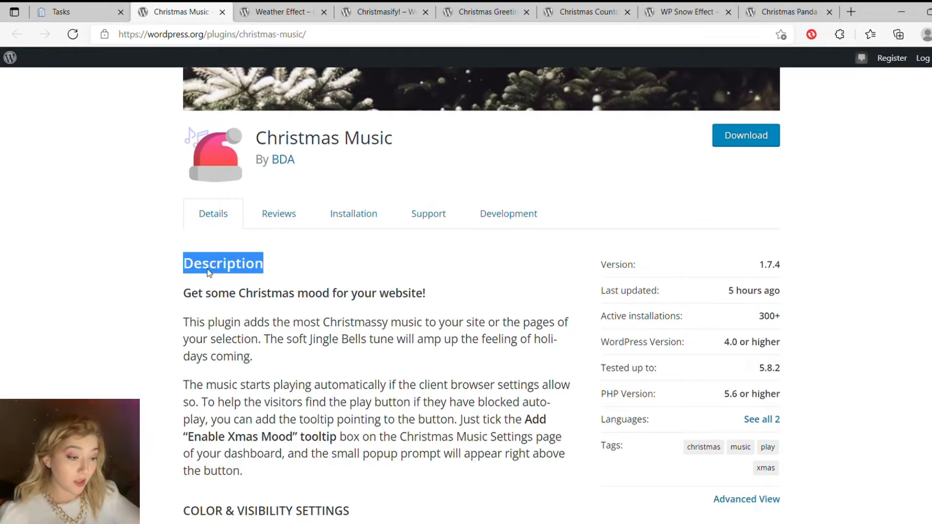
{"action": "mouse_move", "coordinate": [202, 308]}
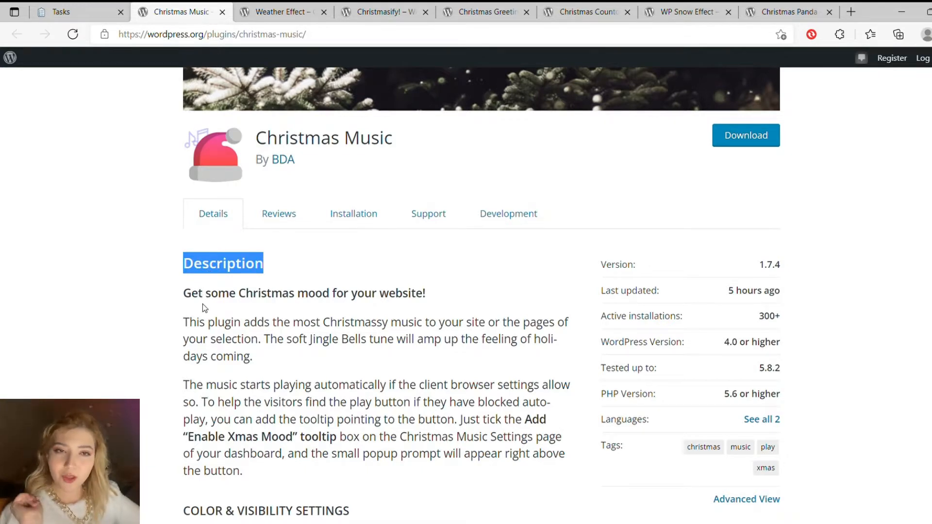
{"action": "mouse_move", "coordinate": [194, 301]}
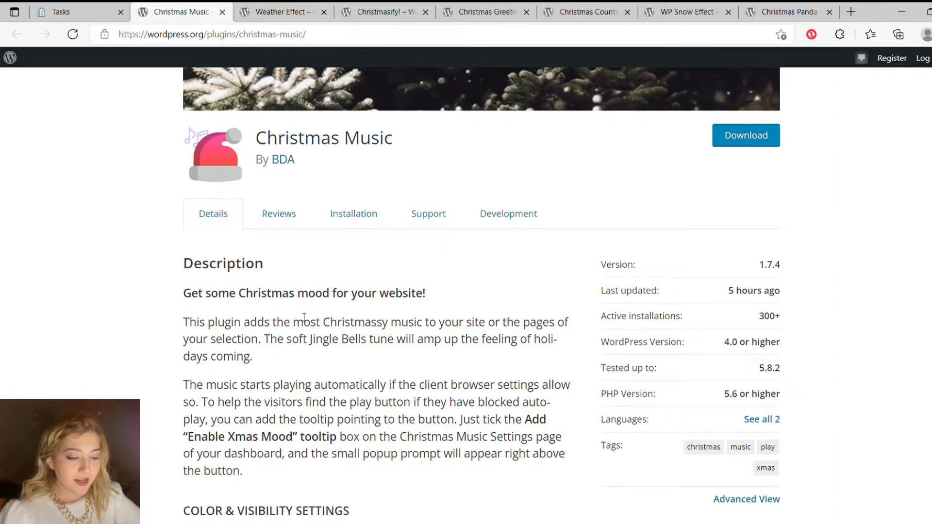
{"action": "scroll", "scroll_direction": "down", "scroll_amount": 3}
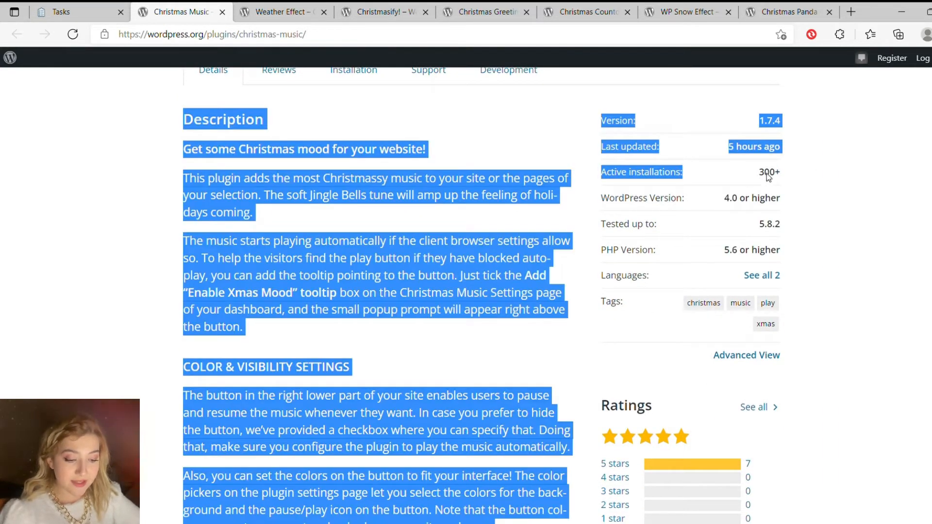
{"action": "left_click", "coordinate": [824, 202]}
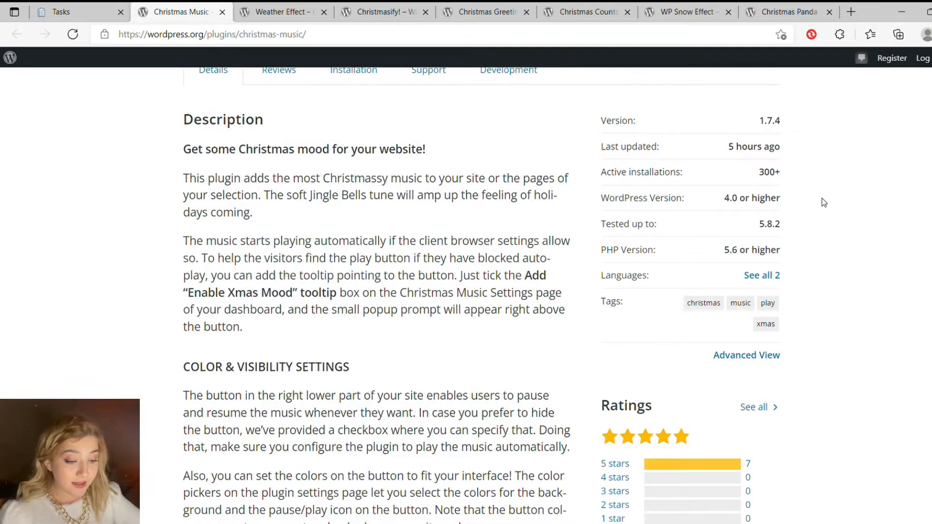
{"action": "scroll", "scroll_direction": "down", "scroll_amount": 3}
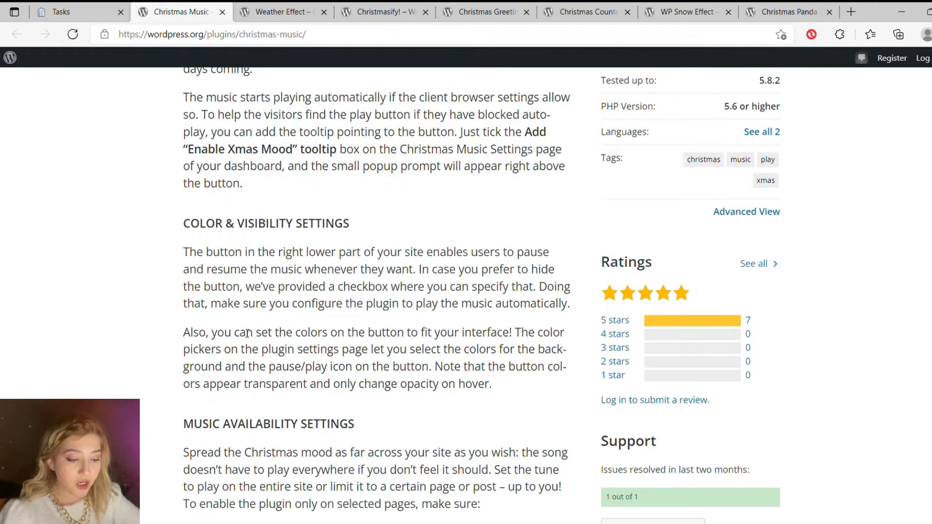
{"action": "scroll", "scroll_direction": "down", "scroll_amount": 3}
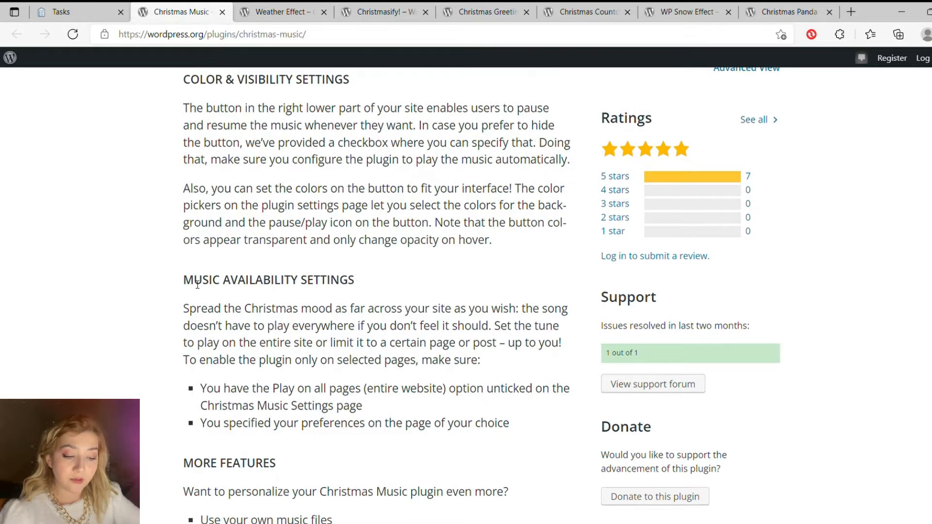
{"action": "scroll", "scroll_direction": "down", "scroll_amount": 3}
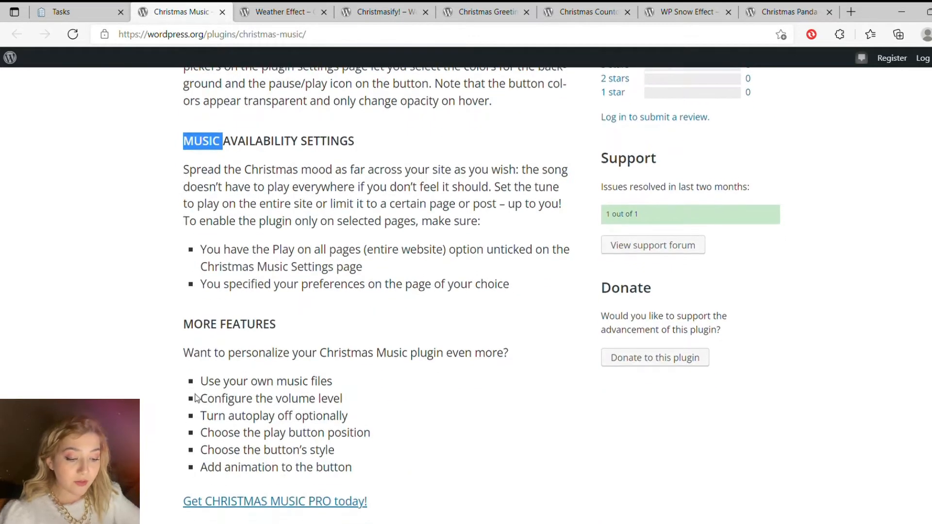
{"action": "double_click", "coordinate": [229, 319]}
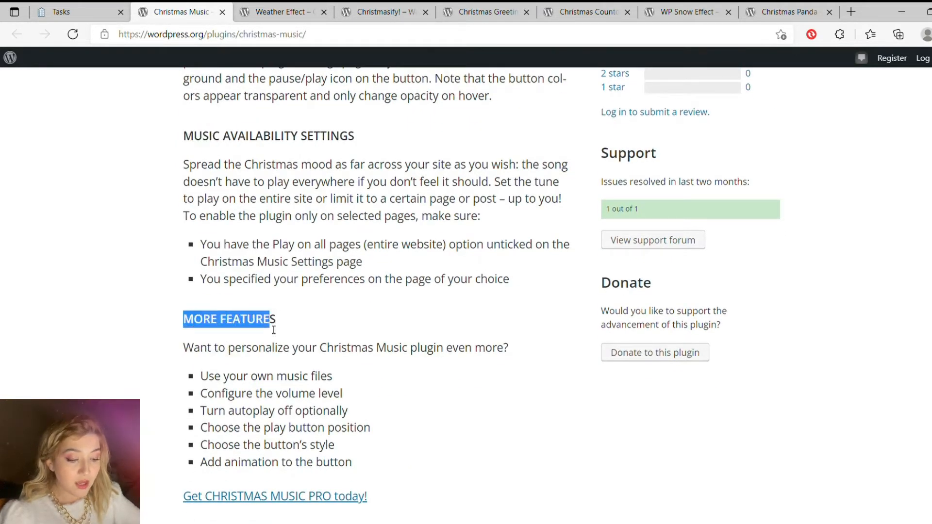
{"action": "scroll", "scroll_direction": "down", "scroll_amount": 3}
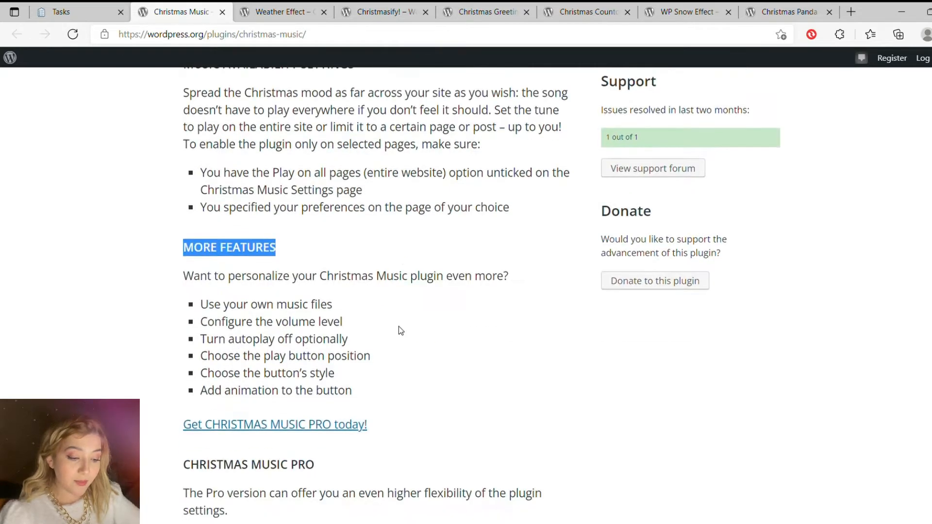
{"action": "scroll", "scroll_direction": "down", "scroll_amount": 3}
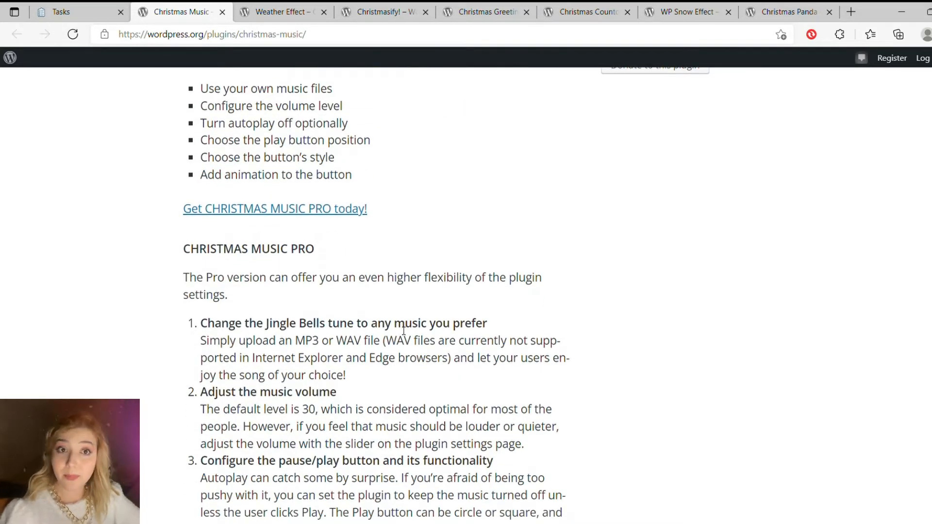
{"action": "scroll", "scroll_direction": "down", "scroll_amount": 3}
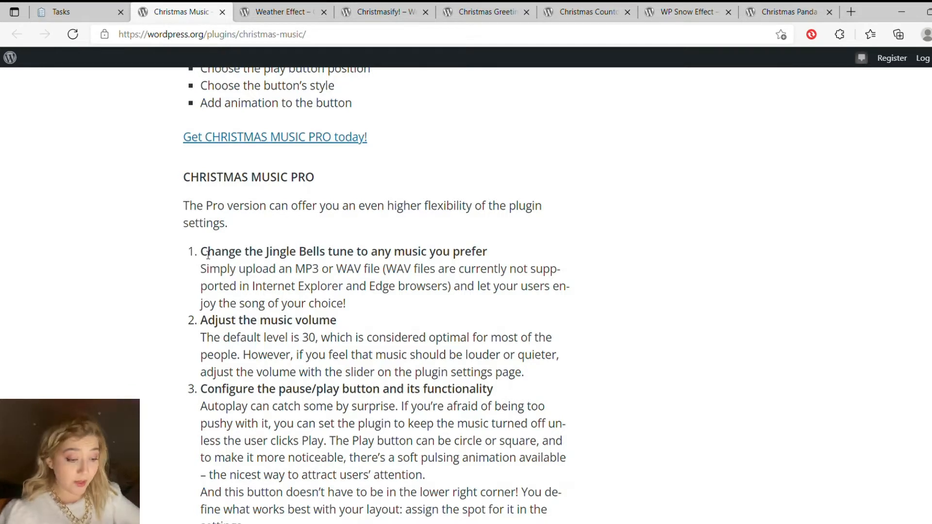
{"action": "scroll", "scroll_direction": "down", "scroll_amount": 3}
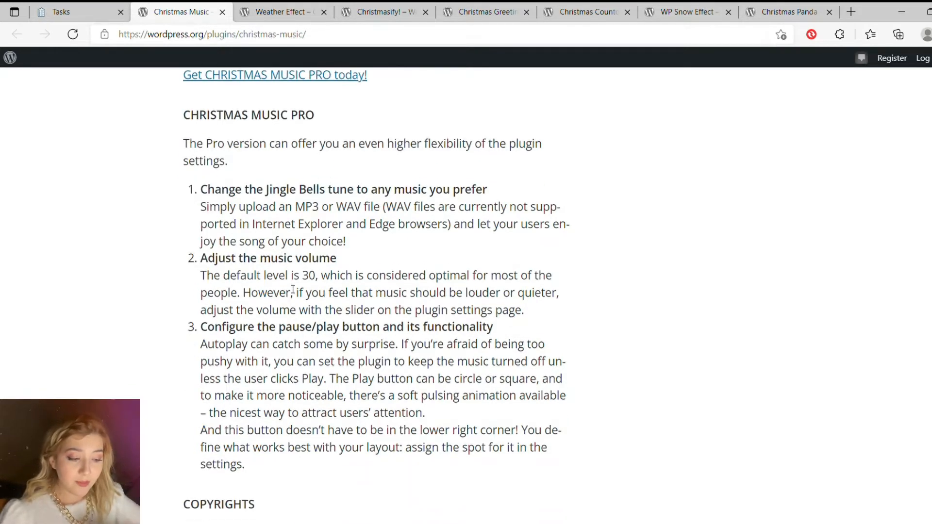
{"action": "scroll", "scroll_direction": "down", "scroll_amount": 3}
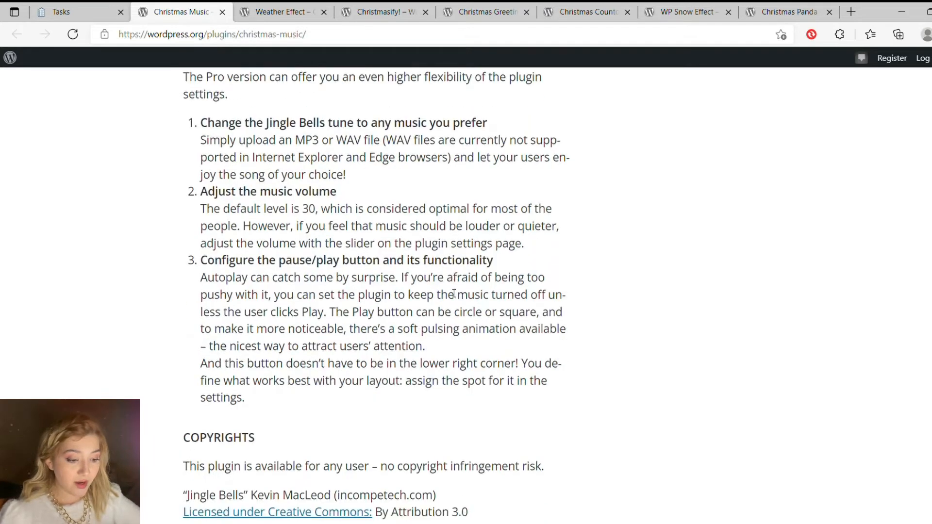
{"action": "scroll", "scroll_direction": "down", "scroll_amount": 3}
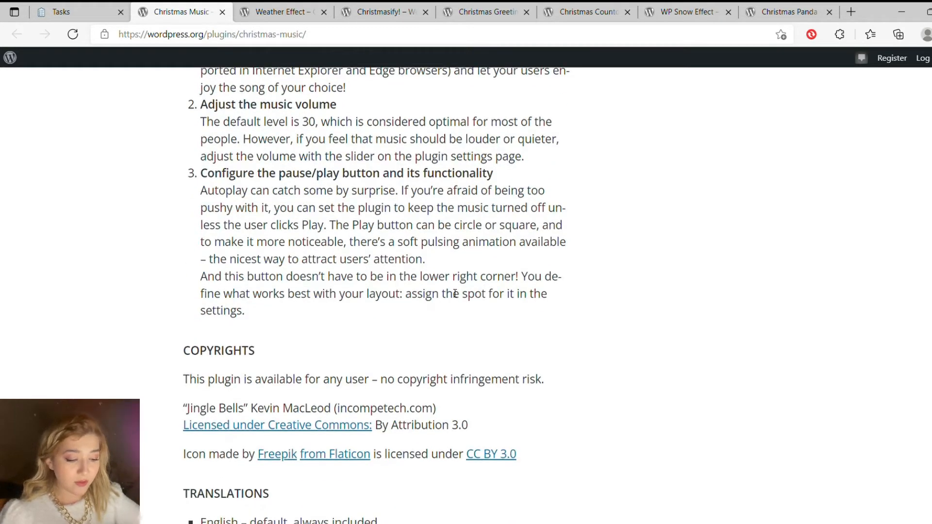
{"action": "scroll", "scroll_direction": "down", "scroll_amount": 3}
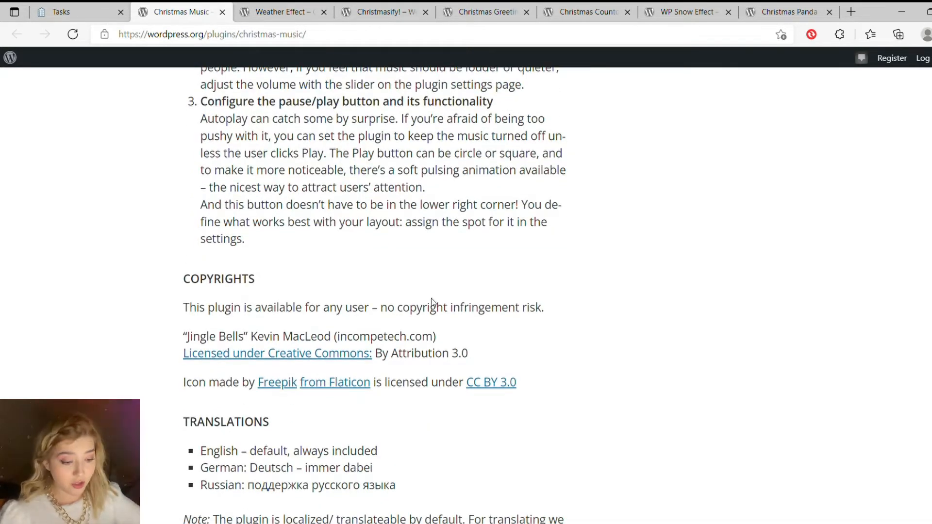
{"action": "scroll", "scroll_direction": "down", "scroll_amount": 3}
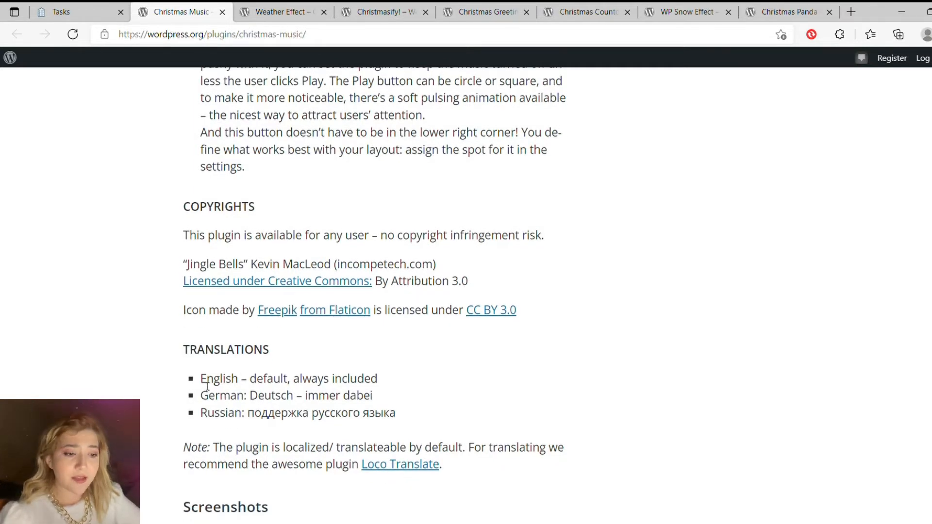
{"action": "double_click", "coordinate": [219, 378]}
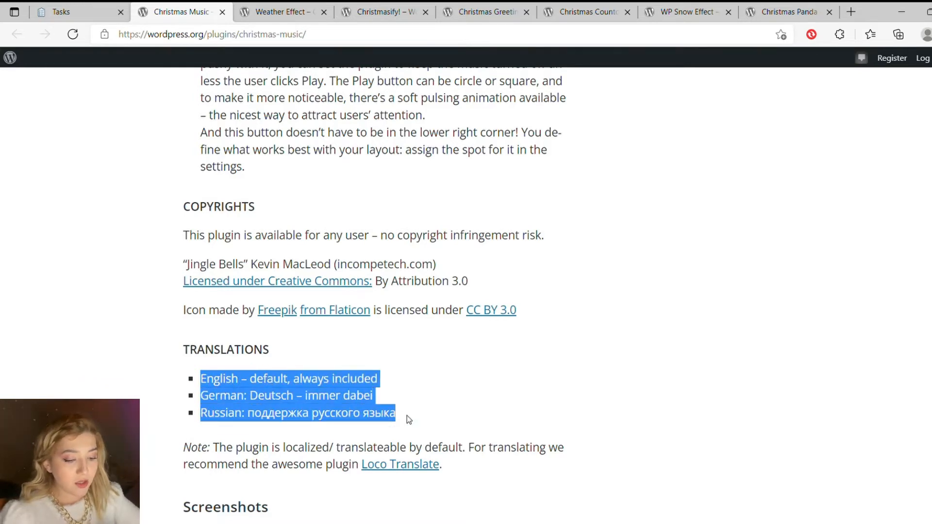
{"action": "left_click", "coordinate": [512, 382]}
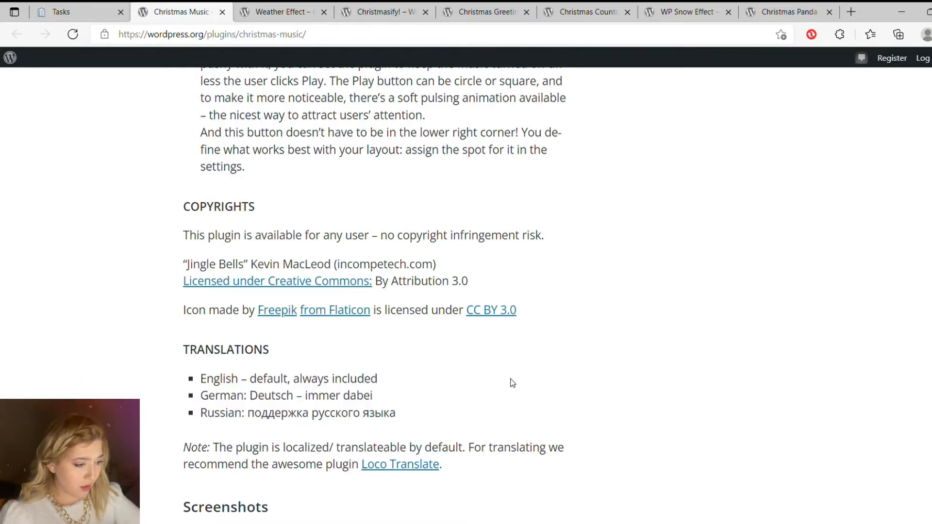
{"action": "scroll", "scroll_direction": "down", "scroll_amount": 3}
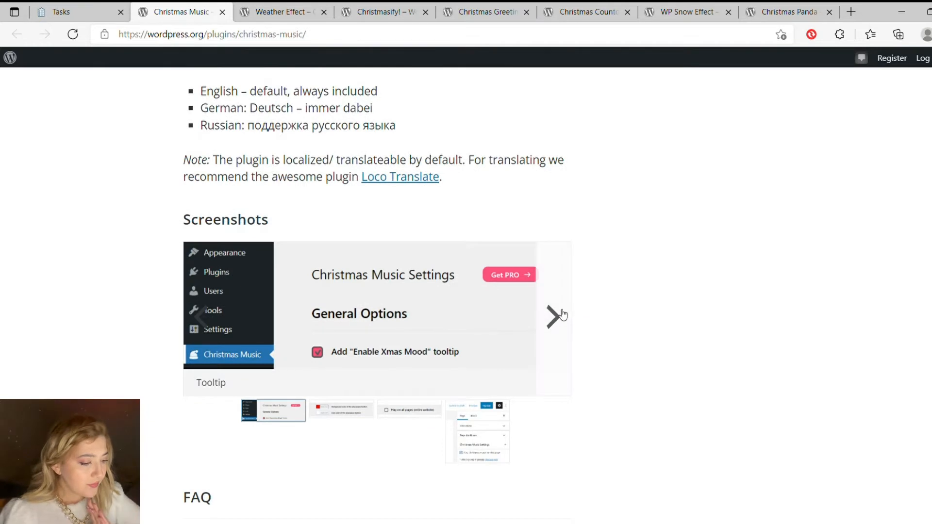
- Browse the Christmas Music screenshots: page settings, Tooltip, Colors and Site-page box
{"action": "left_click", "coordinate": [555, 315]}
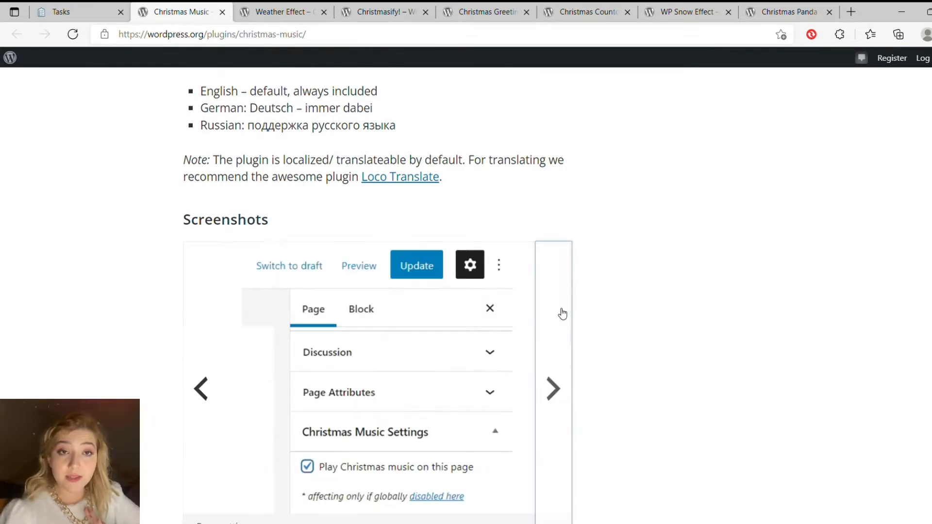
{"action": "left_click", "coordinate": [551, 389]}
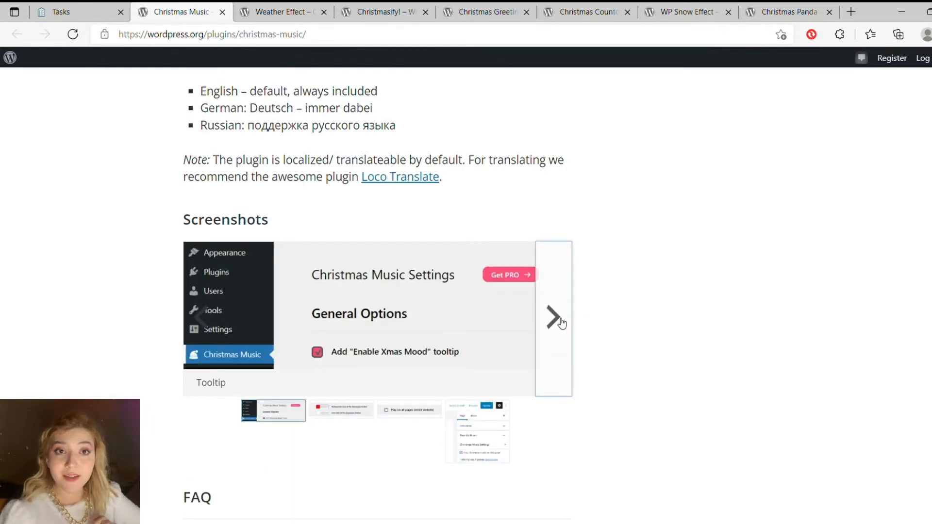
{"action": "left_click", "coordinate": [552, 316]}
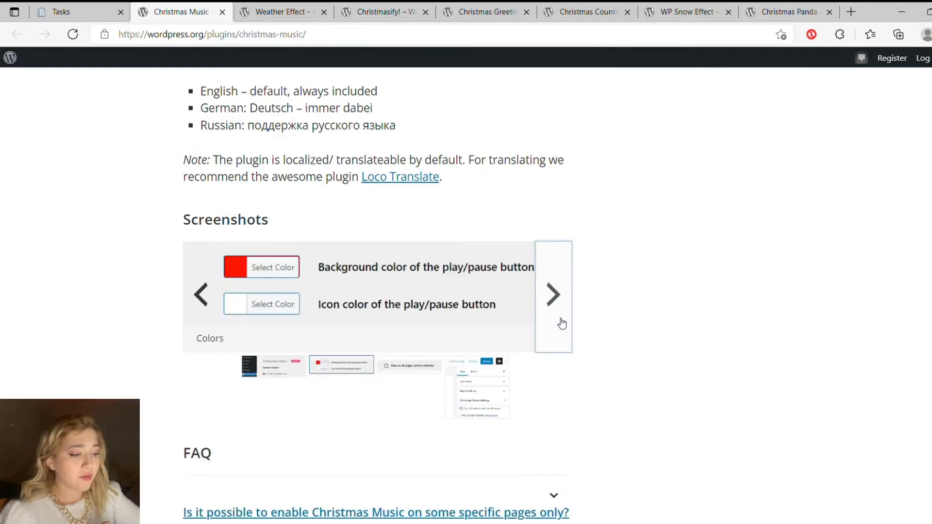
{"action": "left_click", "coordinate": [553, 295]}
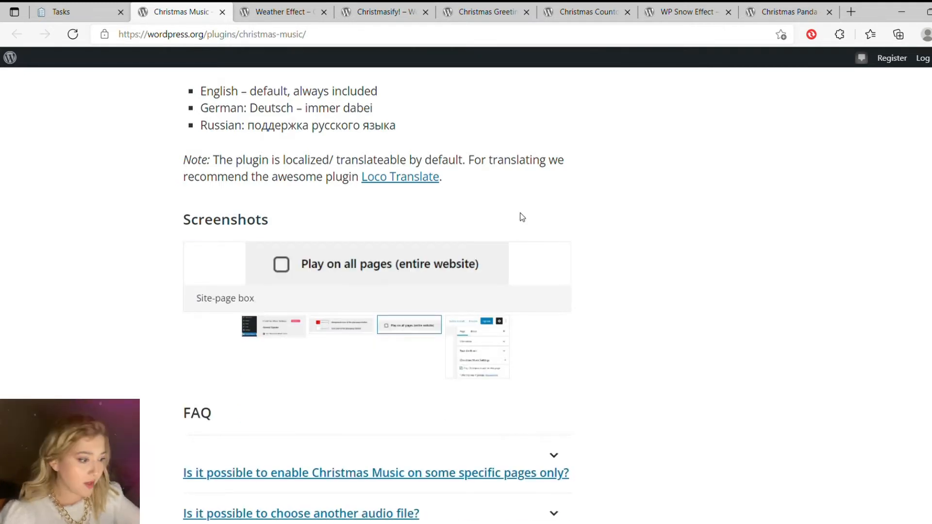
- Reveal the FAQ answers on choosing another audio file and seamless play, then move to Weather Effect
{"action": "scroll", "scroll_direction": "down", "scroll_amount": 3}
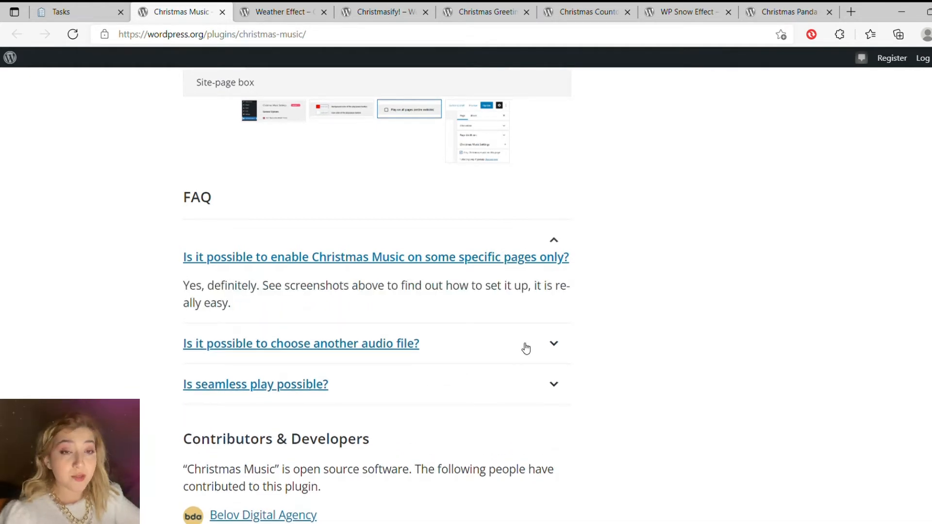
{"action": "left_click", "coordinate": [301, 343]}
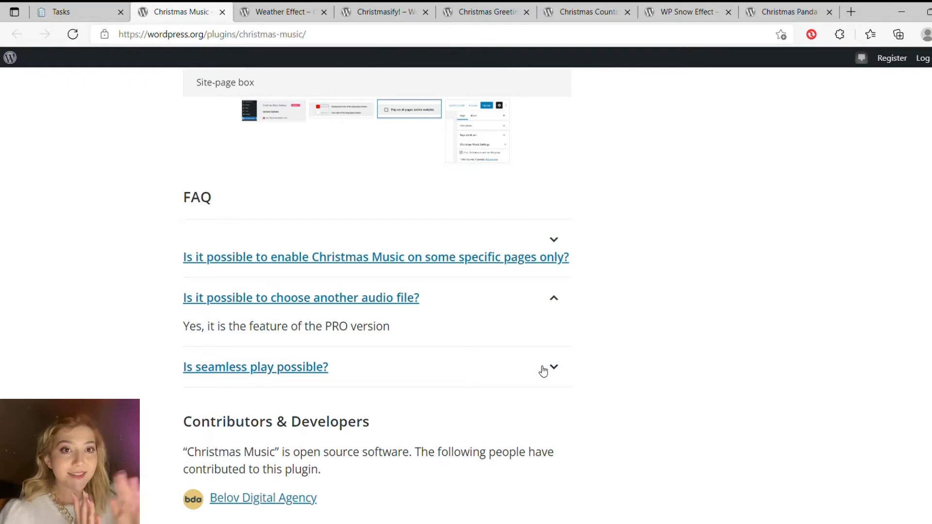
{"action": "left_click", "coordinate": [255, 367]}
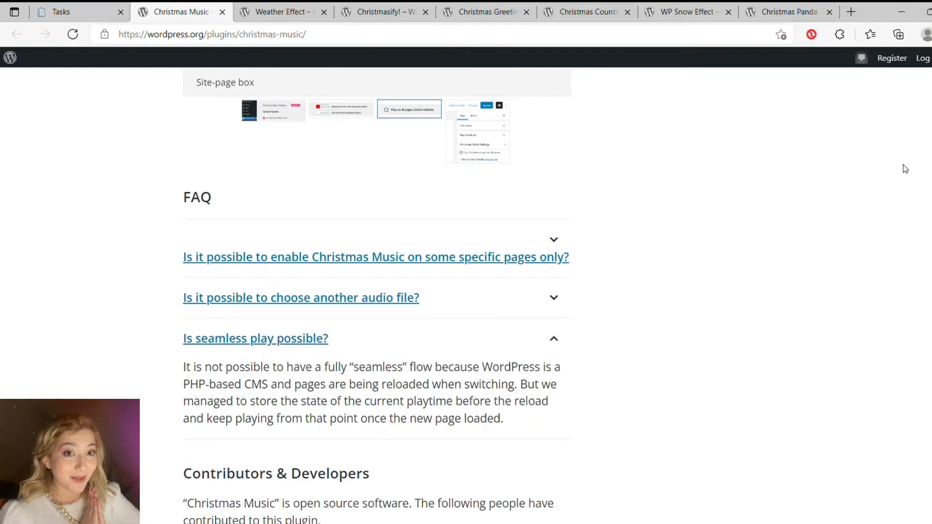
{"action": "left_click", "coordinate": [283, 12]}
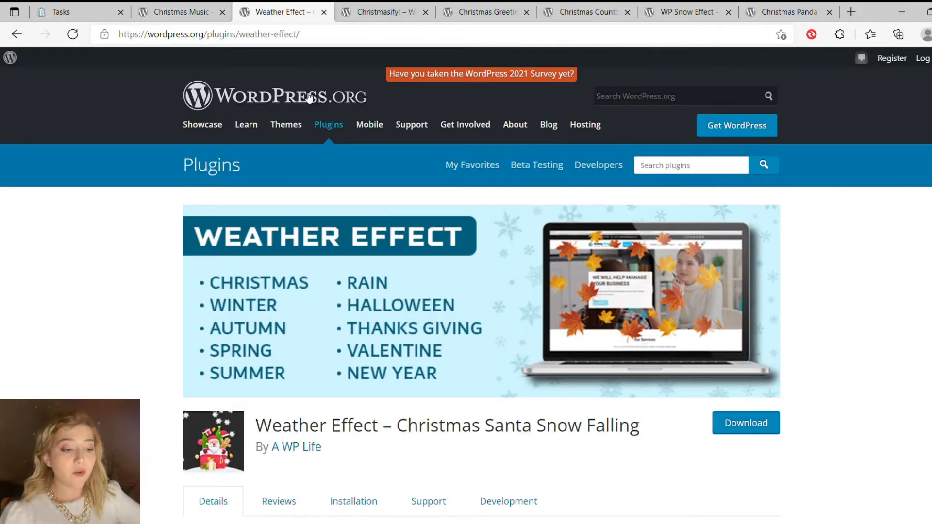
- Read down through the Weather Effect plugin's description and free feature list
{"action": "scroll", "scroll_direction": "down", "scroll_amount": 3}
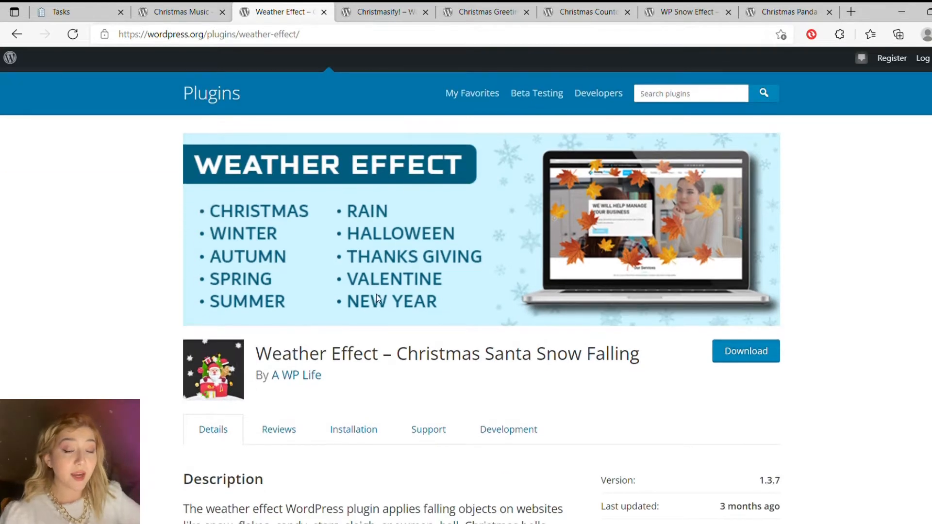
{"action": "double_click", "coordinate": [290, 353]}
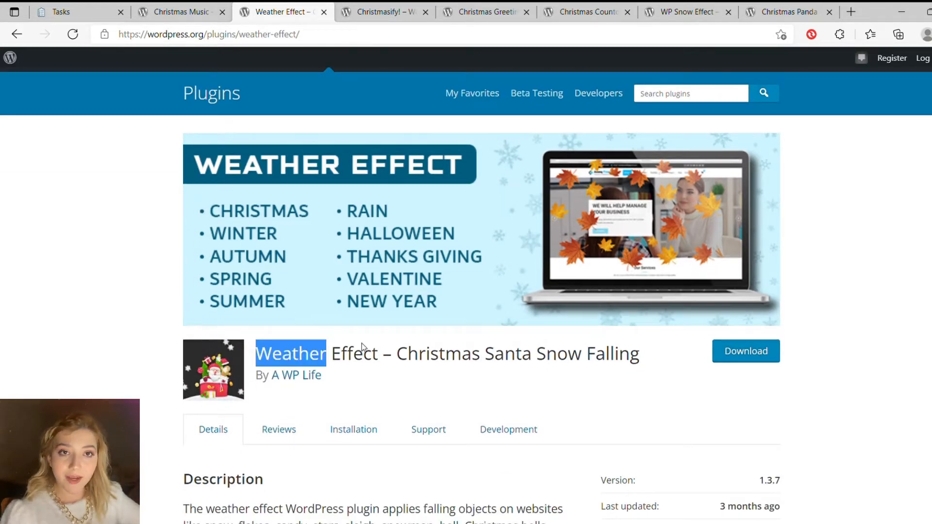
{"action": "scroll", "scroll_direction": "down", "scroll_amount": 3}
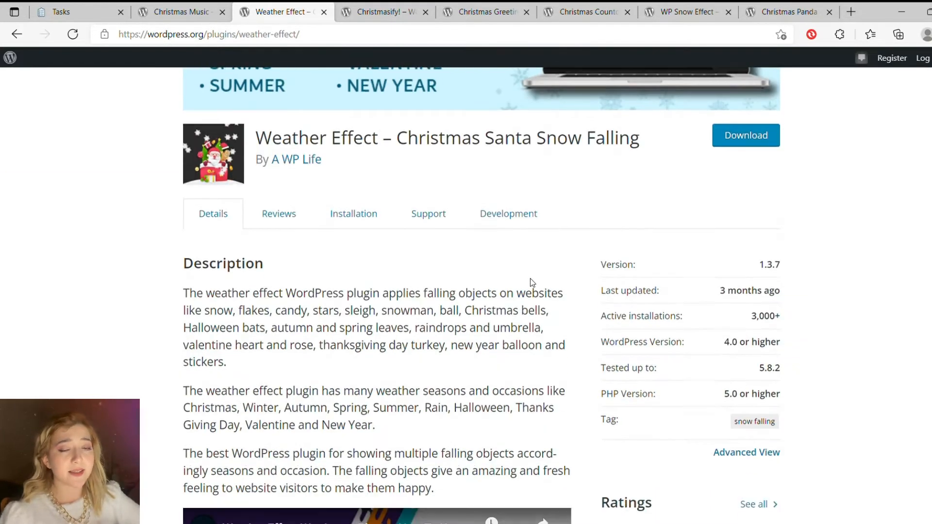
{"action": "scroll", "scroll_direction": "down", "scroll_amount": 3}
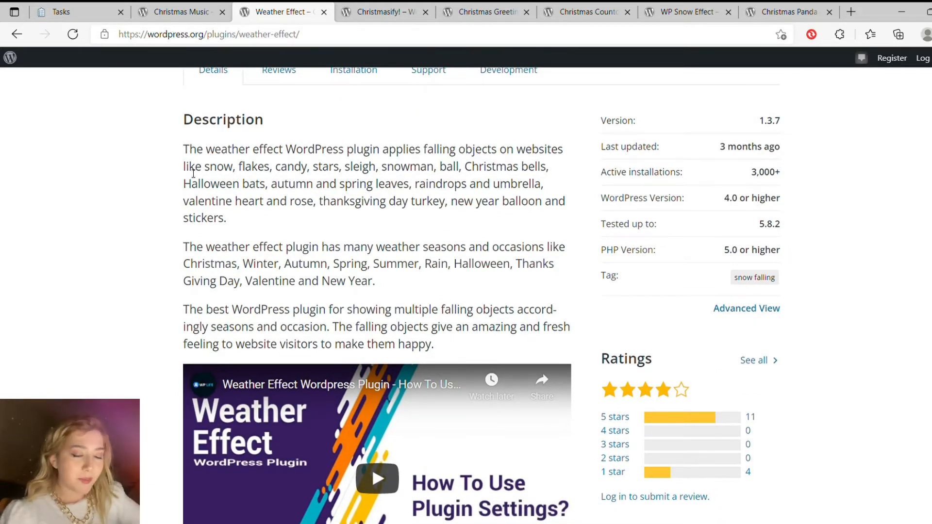
{"action": "scroll", "scroll_direction": "down", "scroll_amount": 3}
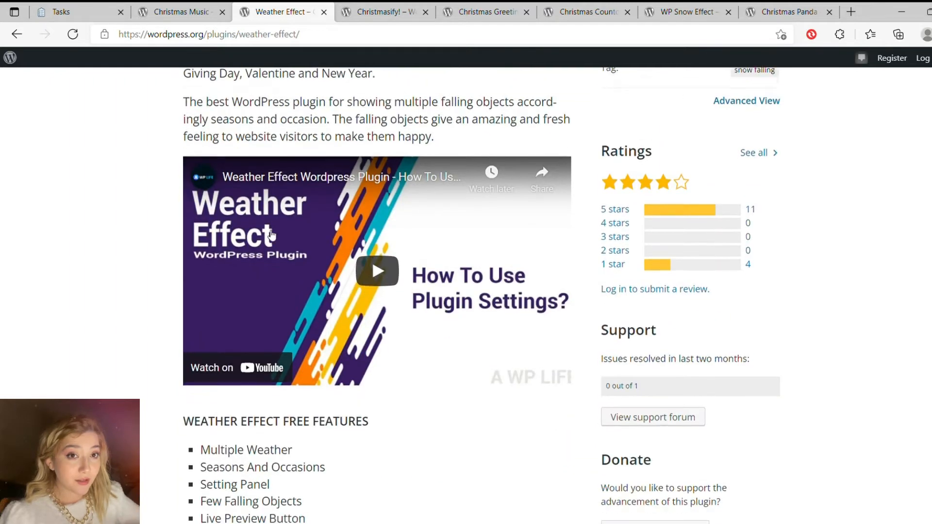
{"action": "scroll", "scroll_direction": "down", "scroll_amount": 3}
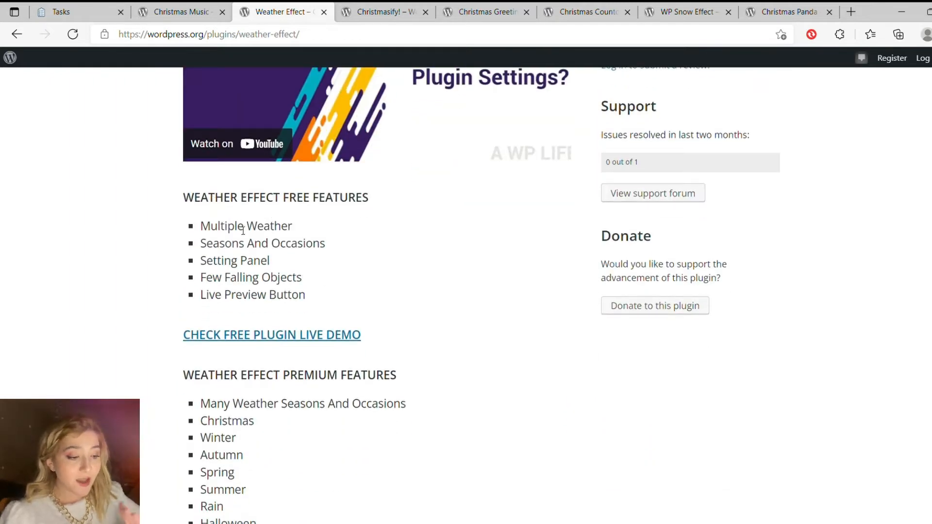
{"action": "scroll", "scroll_direction": "down", "scroll_amount": 3}
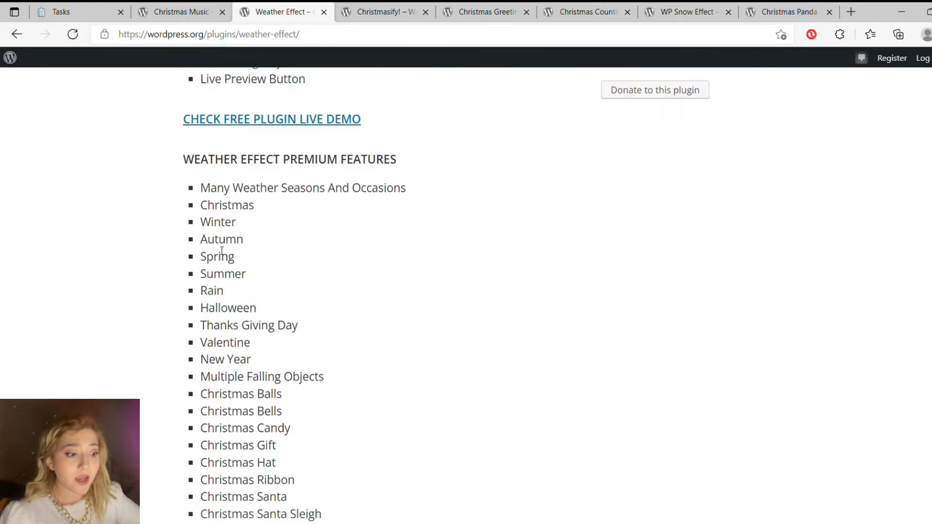
- Go over the Weather Effect premium features list, then move to the Christmasify plugin page
{"action": "scroll", "scroll_direction": "up", "scroll_amount": 3}
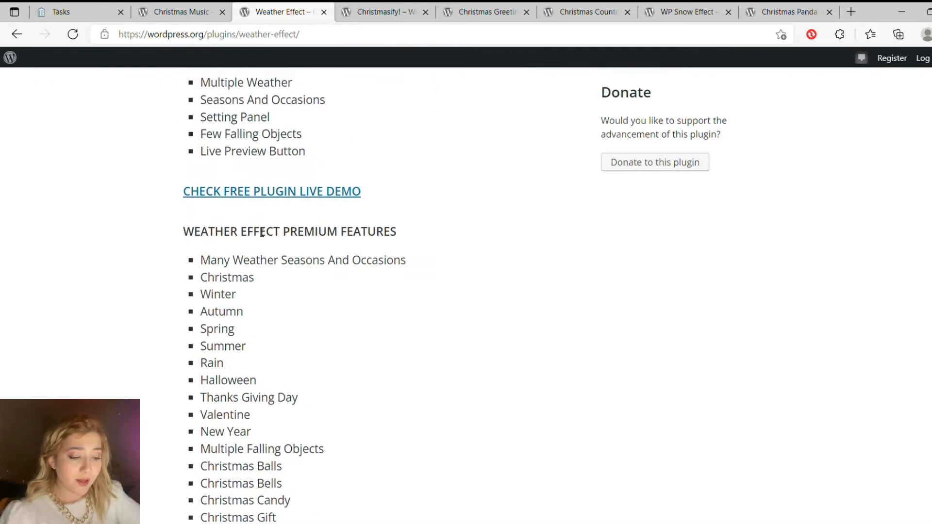
{"action": "scroll", "scroll_direction": "down", "scroll_amount": 3}
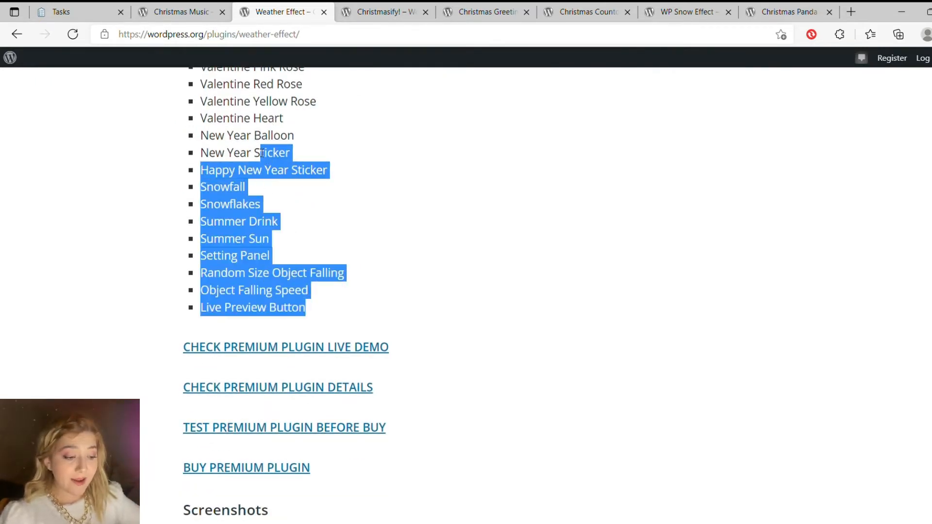
{"action": "scroll", "scroll_direction": "up", "scroll_amount": 3}
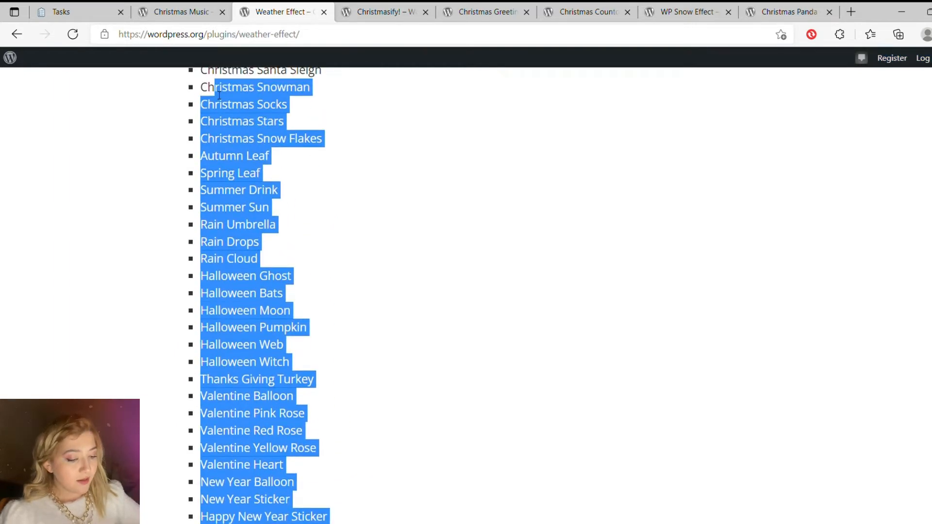
{"action": "scroll", "scroll_direction": "up", "scroll_amount": 3}
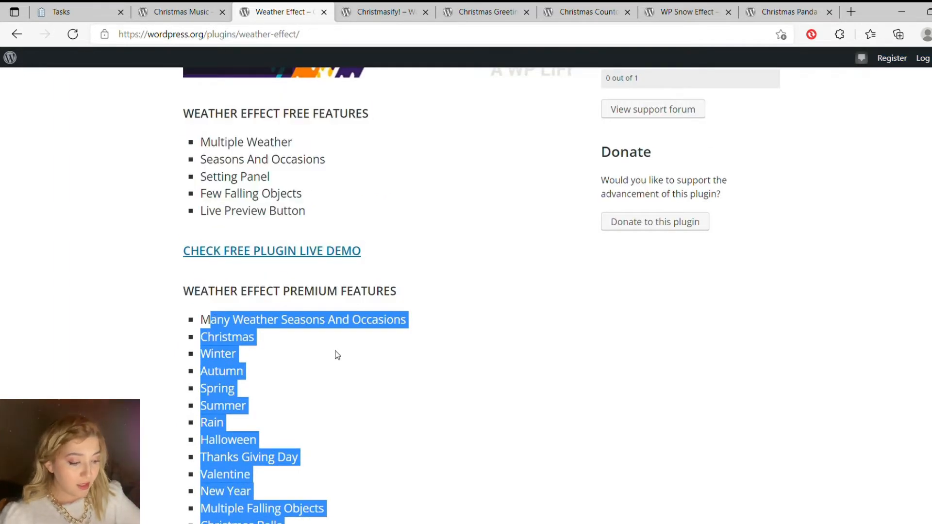
{"action": "left_click", "coordinate": [336, 295]}
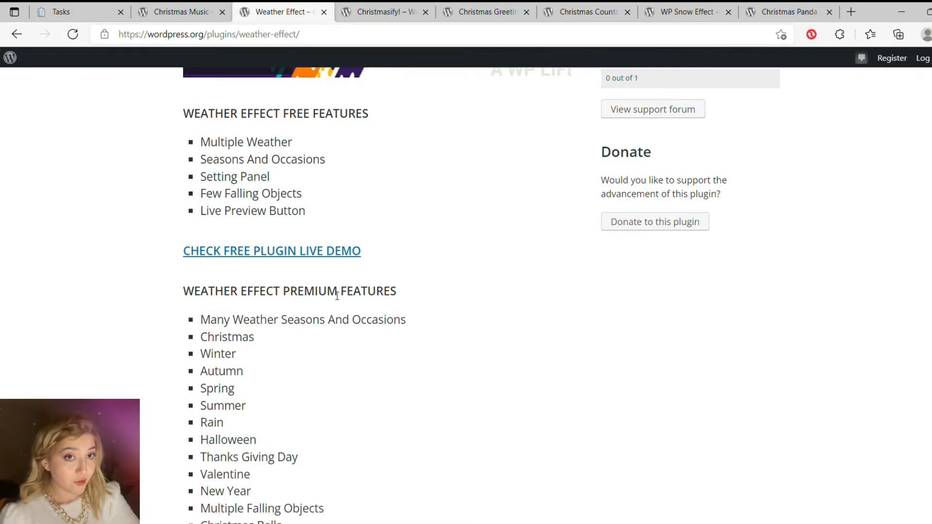
{"action": "scroll", "scroll_direction": "down", "scroll_amount": 3}
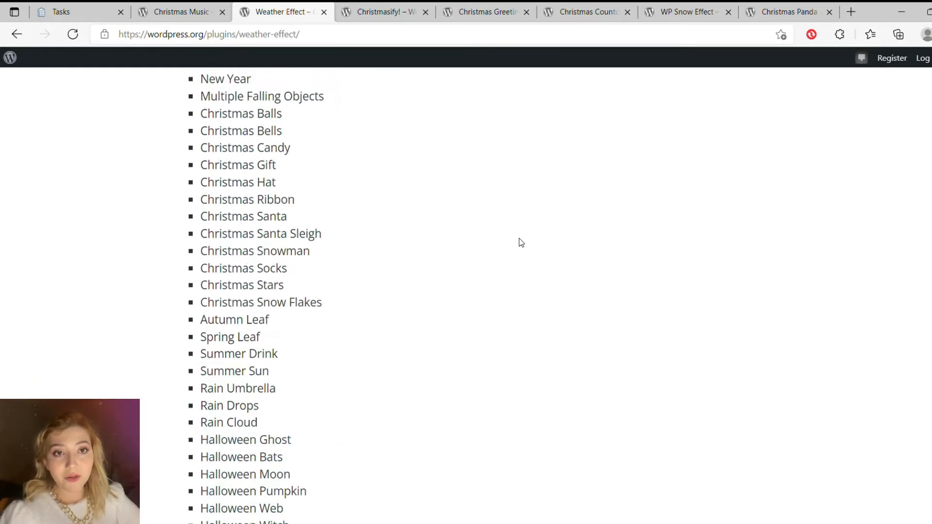
{"action": "scroll", "scroll_direction": "up", "scroll_amount": 3}
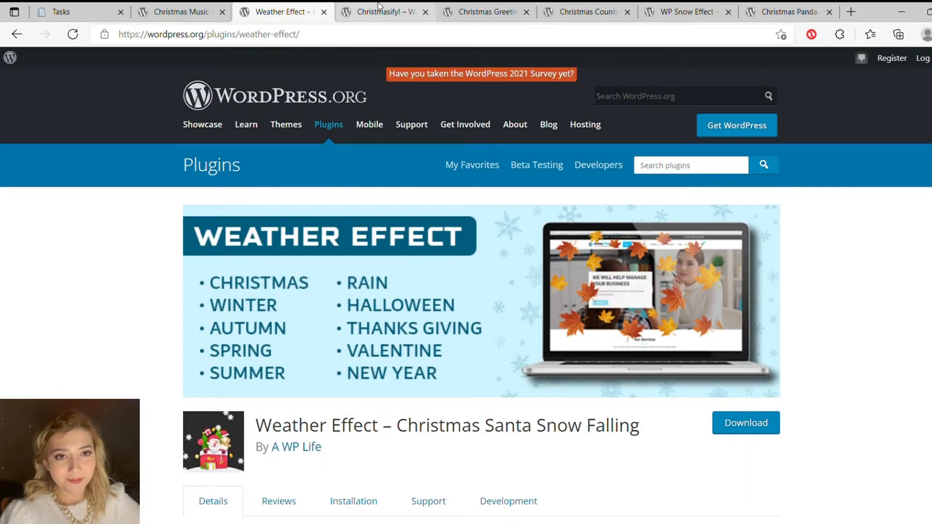
{"action": "left_click", "coordinate": [383, 11]}
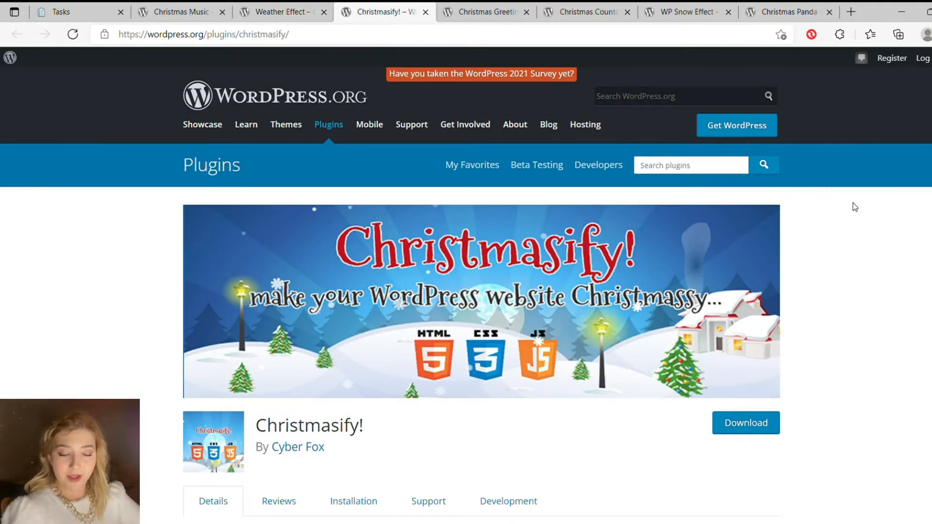
{"action": "scroll", "scroll_direction": "down", "scroll_amount": 3}
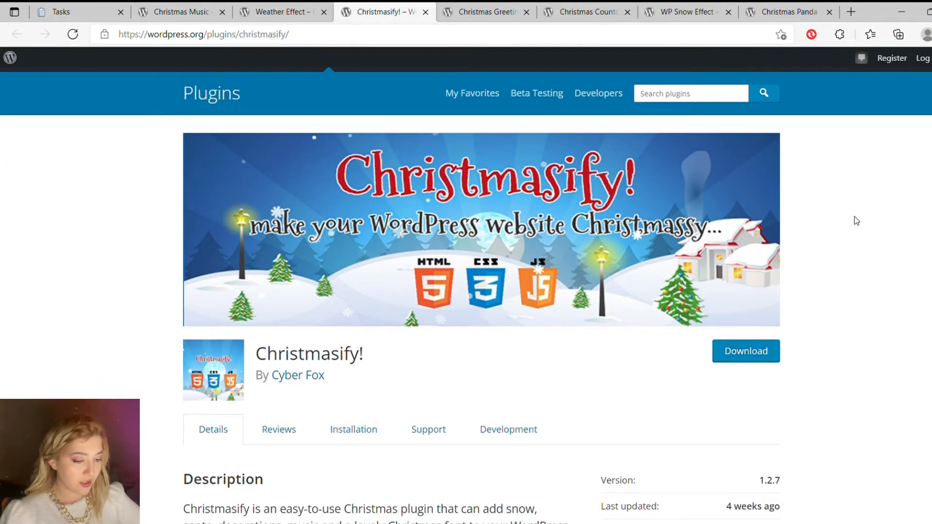
{"action": "scroll", "scroll_direction": "down", "scroll_amount": 3}
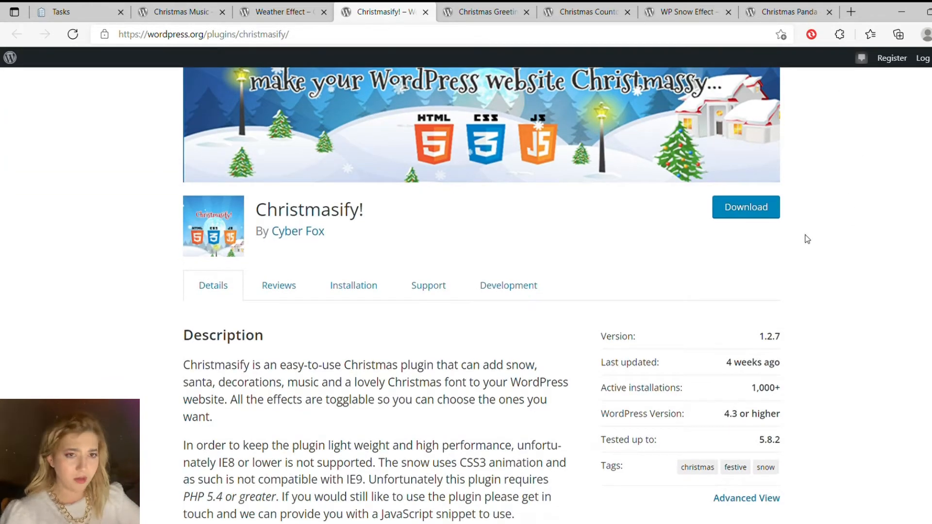
{"action": "mouse_move", "coordinate": [774, 280]}
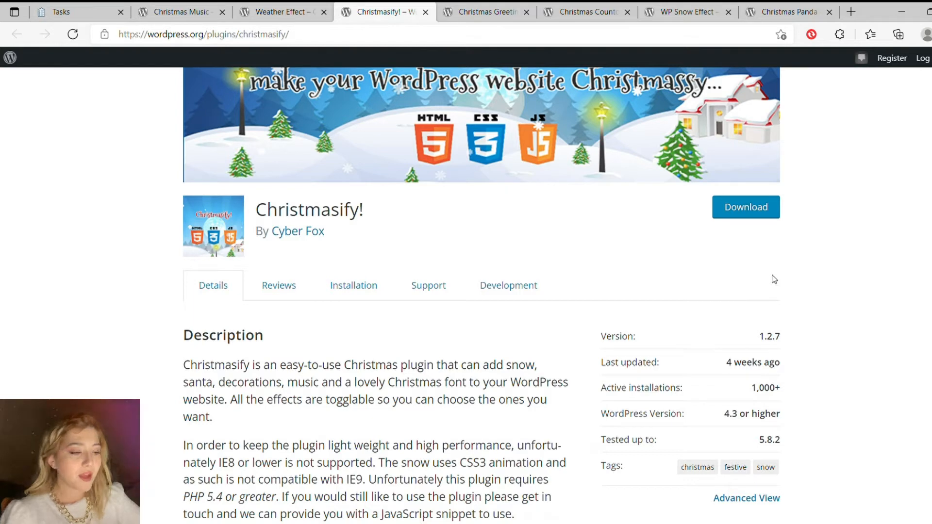
{"action": "mouse_move", "coordinate": [785, 240]}
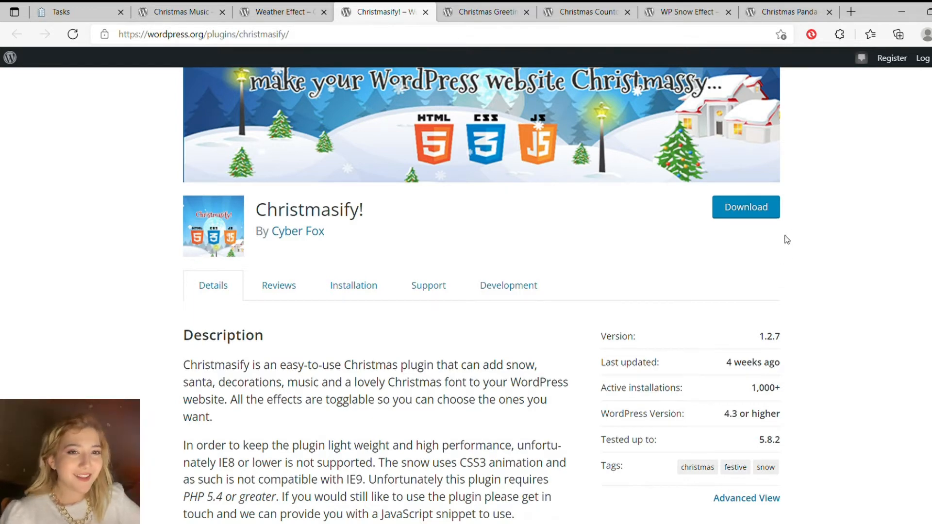
{"action": "scroll", "scroll_direction": "down", "scroll_amount": 3}
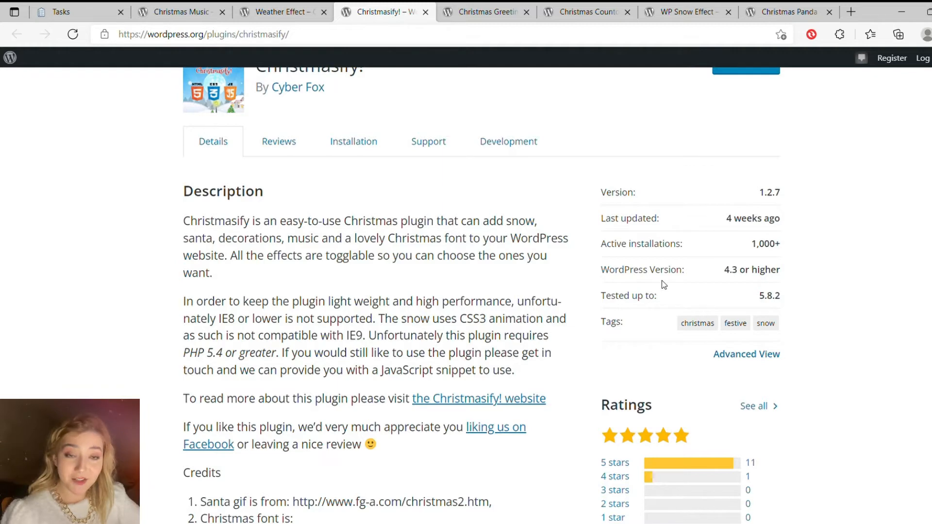
{"action": "mouse_move", "coordinate": [656, 291]}
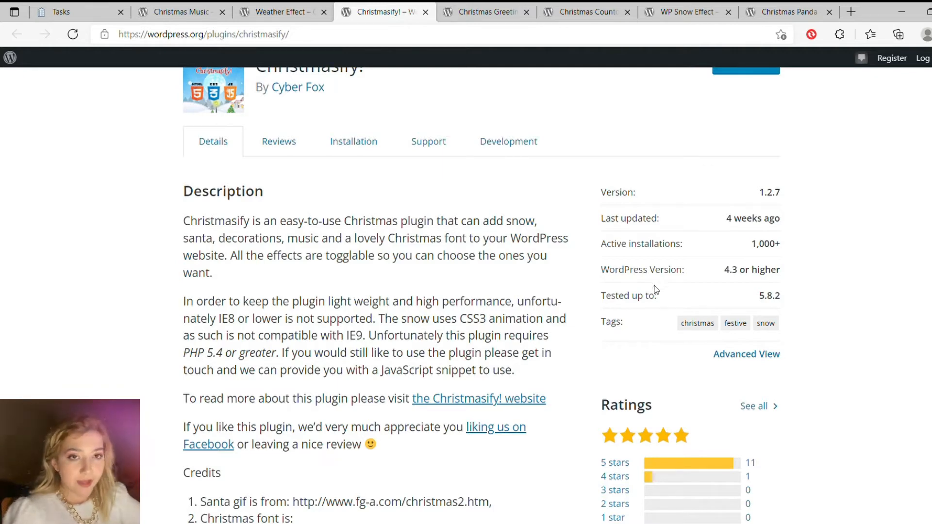
{"action": "scroll", "scroll_direction": "down", "scroll_amount": 3}
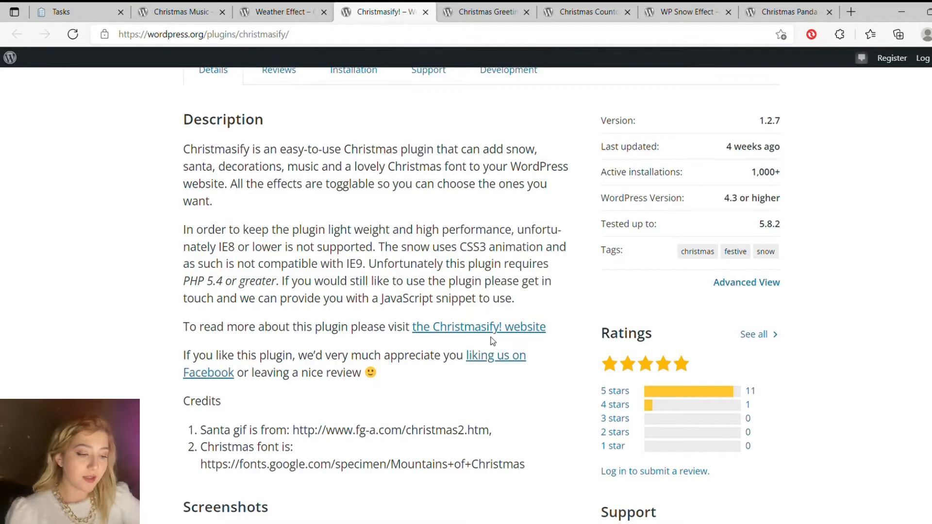
{"action": "mouse_move", "coordinate": [403, 387]}
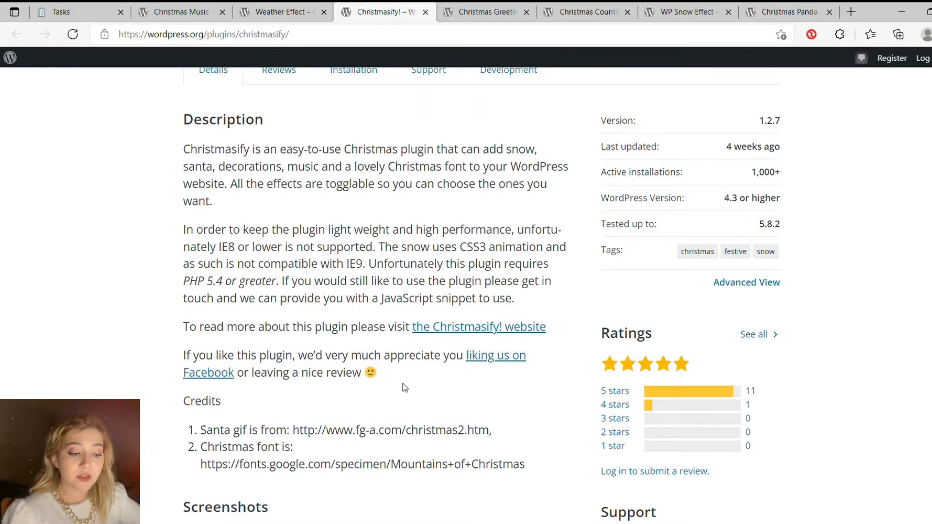
{"action": "scroll", "scroll_direction": "down", "scroll_amount": 3}
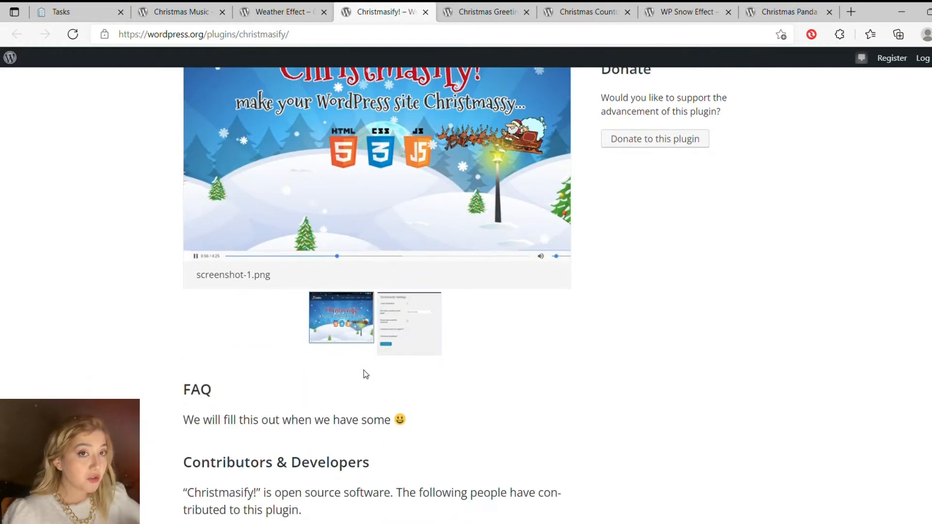
{"action": "left_click", "coordinate": [552, 206]}
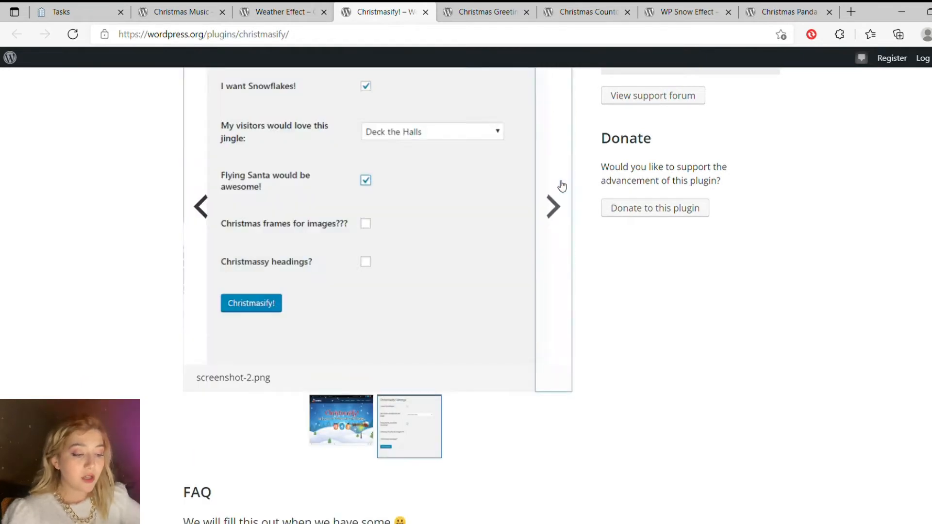
{"action": "mouse_move", "coordinate": [570, 193]}
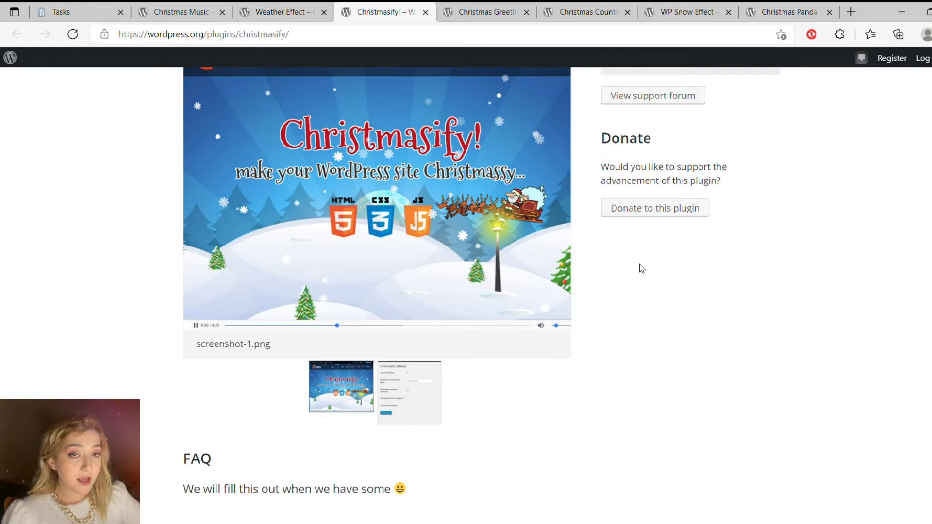
{"action": "scroll", "scroll_direction": "down", "scroll_amount": 3}
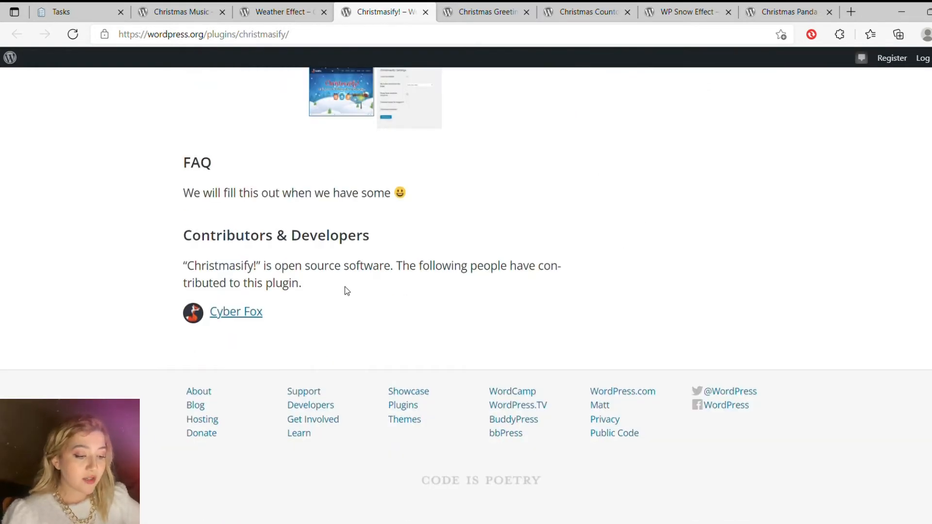
{"action": "scroll", "scroll_direction": "up", "scroll_amount": 3}
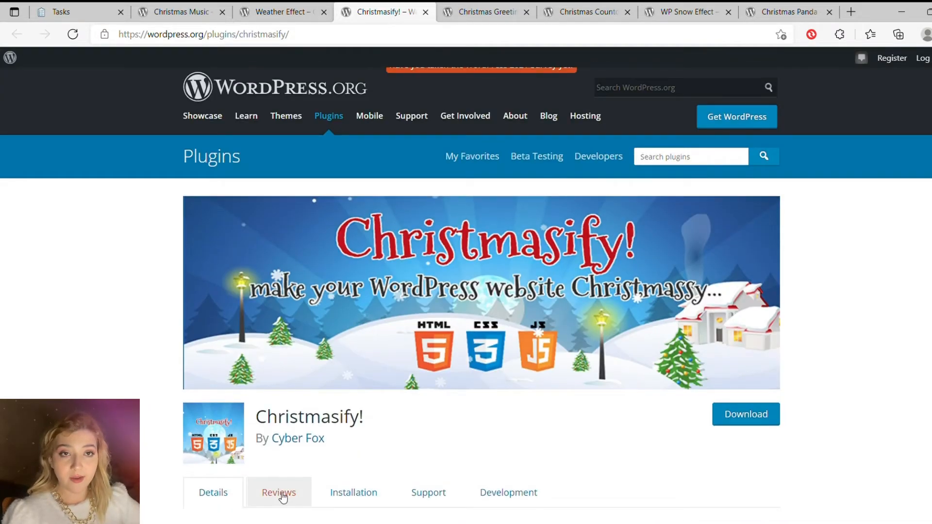
- View Christmasify's reviews and installation steps, ending on its development and changelog section
{"action": "left_click", "coordinate": [279, 492]}
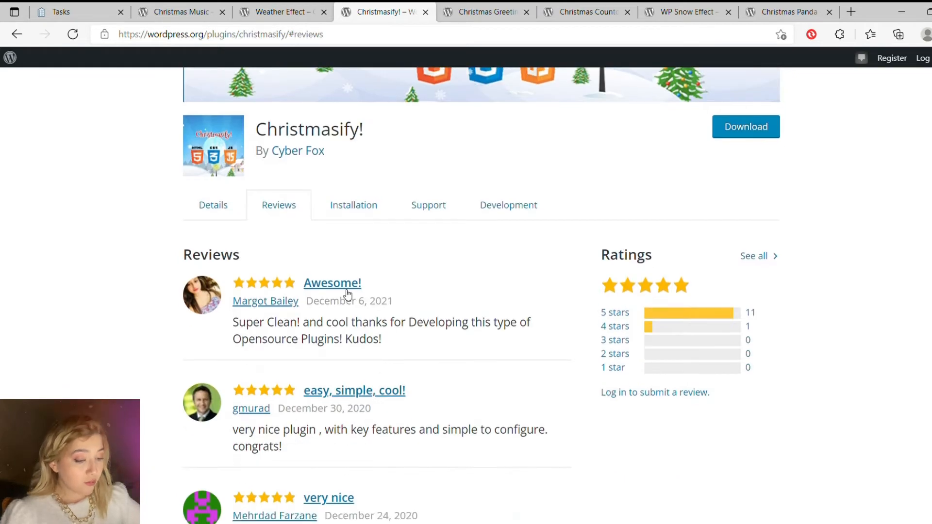
{"action": "scroll", "scroll_direction": "down", "scroll_amount": 3}
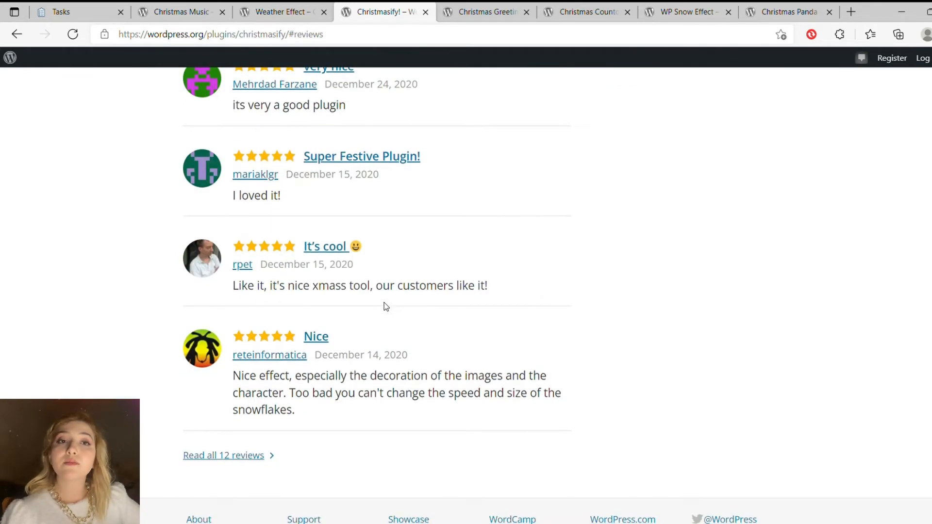
{"action": "left_click", "coordinate": [354, 204]}
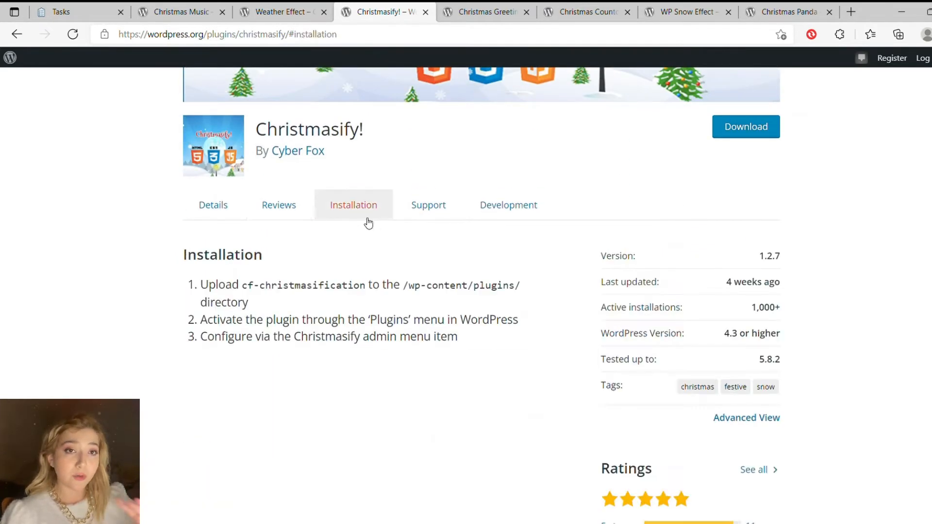
{"action": "left_click", "coordinate": [508, 205]}
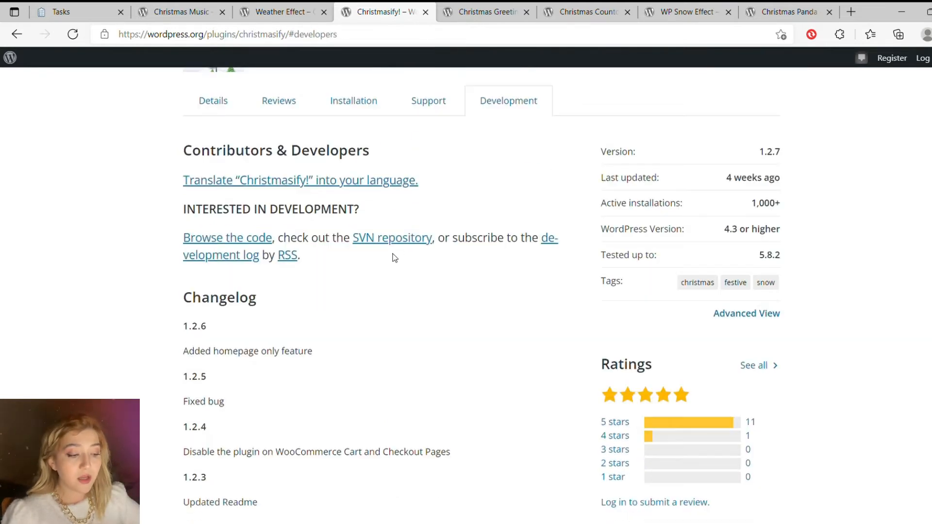
{"action": "left_click", "coordinate": [481, 12]}
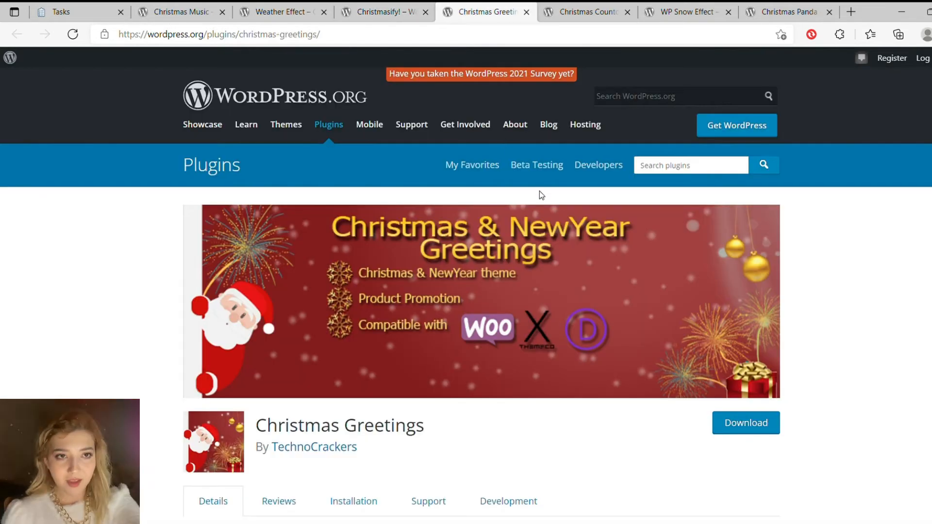
{"action": "mouse_move", "coordinate": [546, 197]}
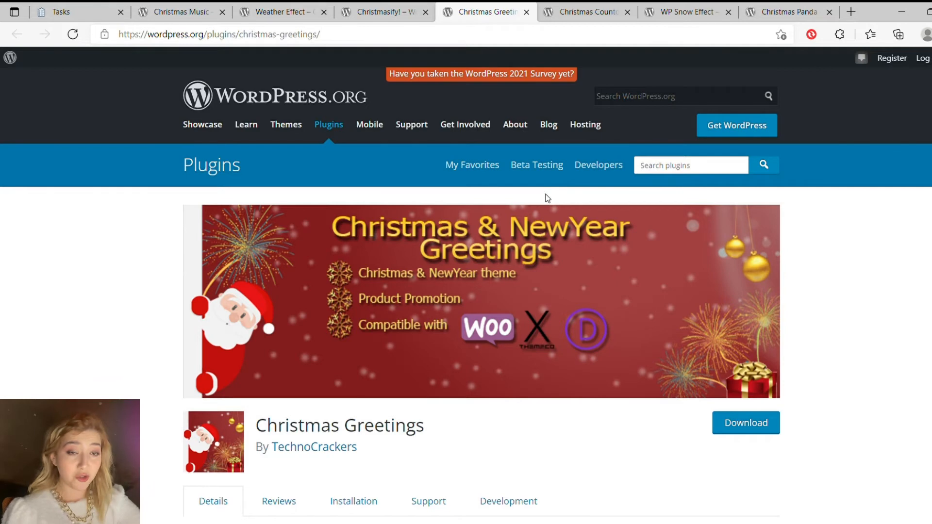
{"action": "scroll", "scroll_direction": "down", "scroll_amount": 3}
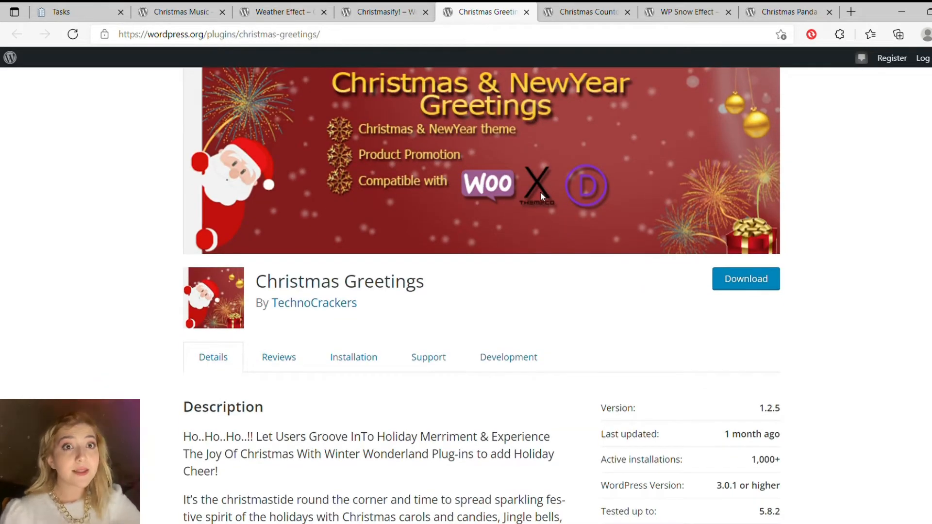
{"action": "scroll", "scroll_direction": "down", "scroll_amount": 3}
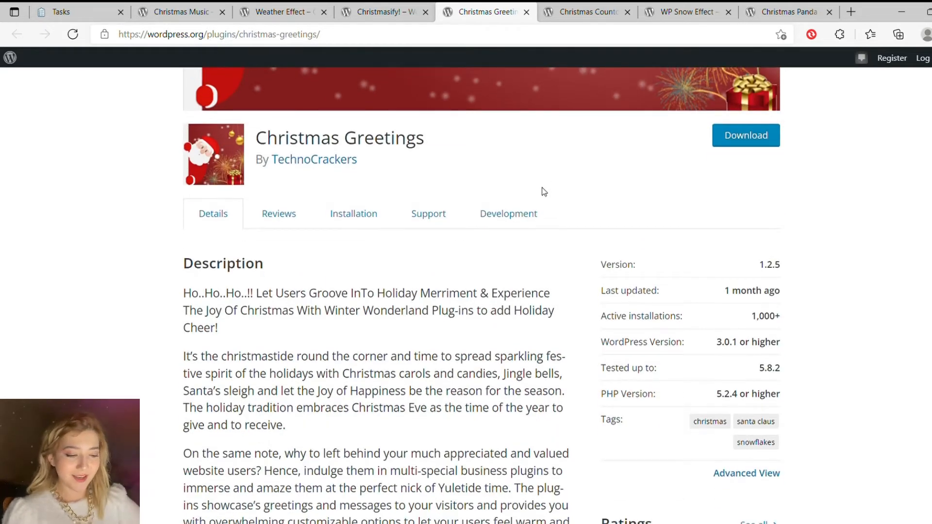
{"action": "scroll", "scroll_direction": "down", "scroll_amount": 3}
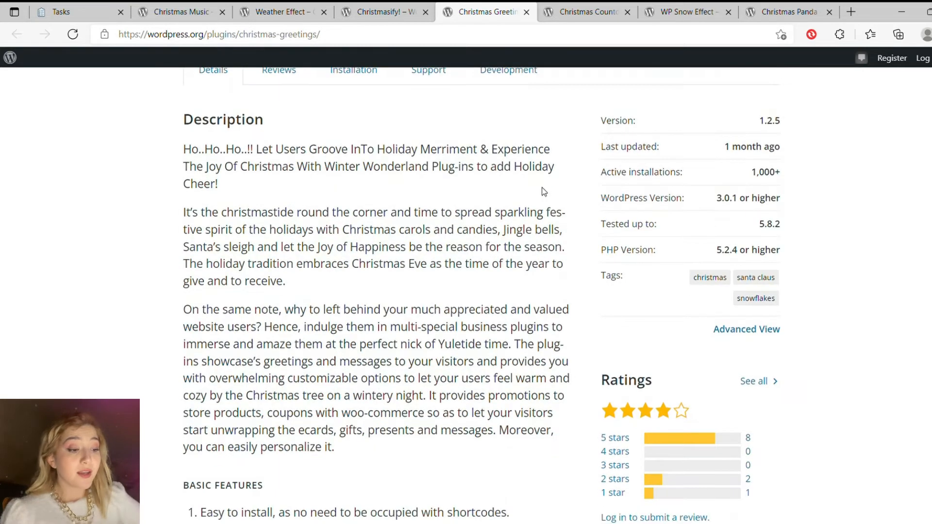
{"action": "scroll", "scroll_direction": "down", "scroll_amount": 3}
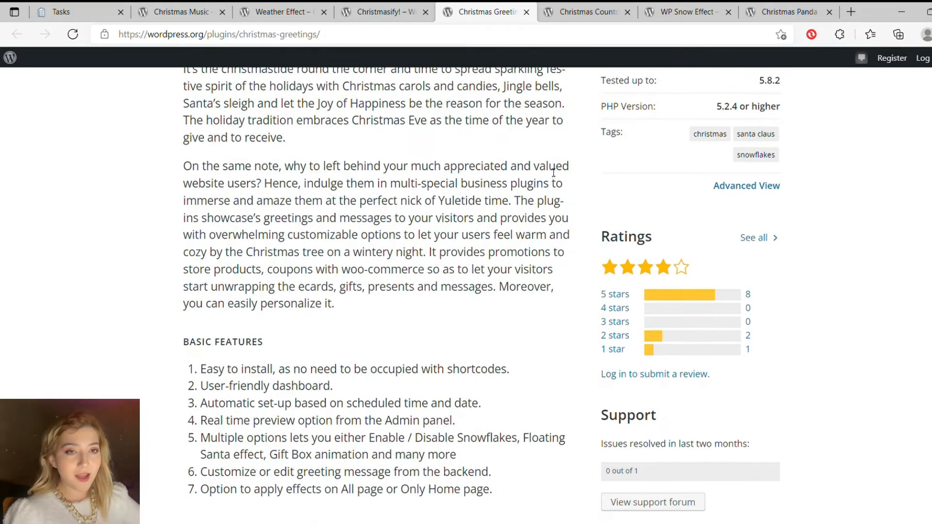
{"action": "scroll", "scroll_direction": "down", "scroll_amount": 3}
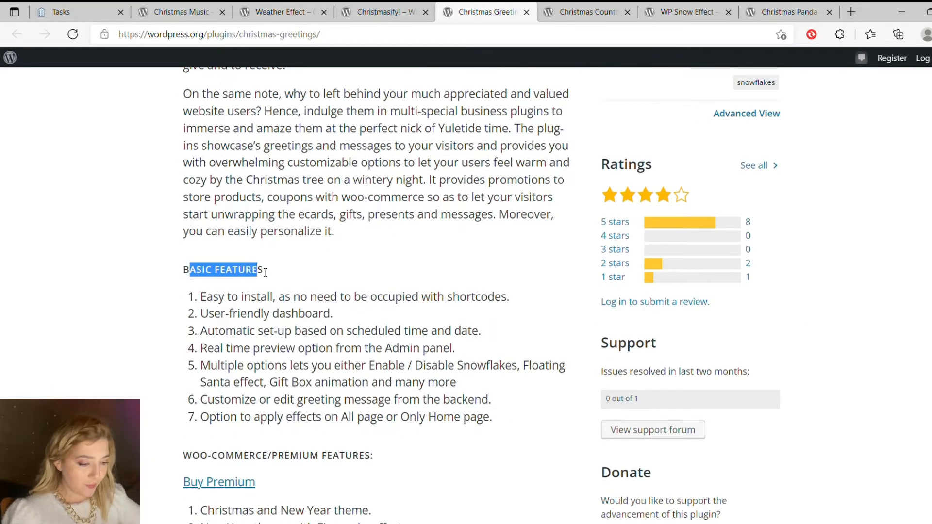
{"action": "scroll", "scroll_direction": "down", "scroll_amount": 3}
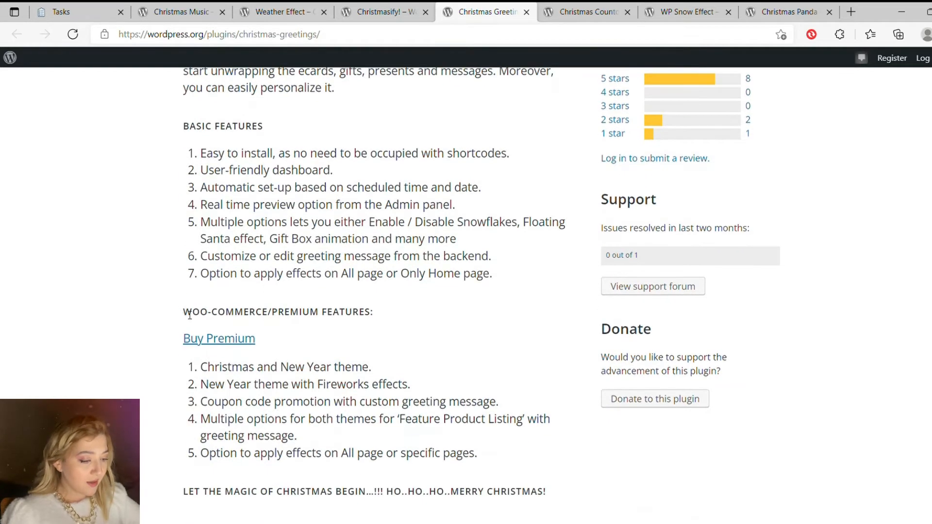
{"action": "triple_click", "coordinate": [278, 311]}
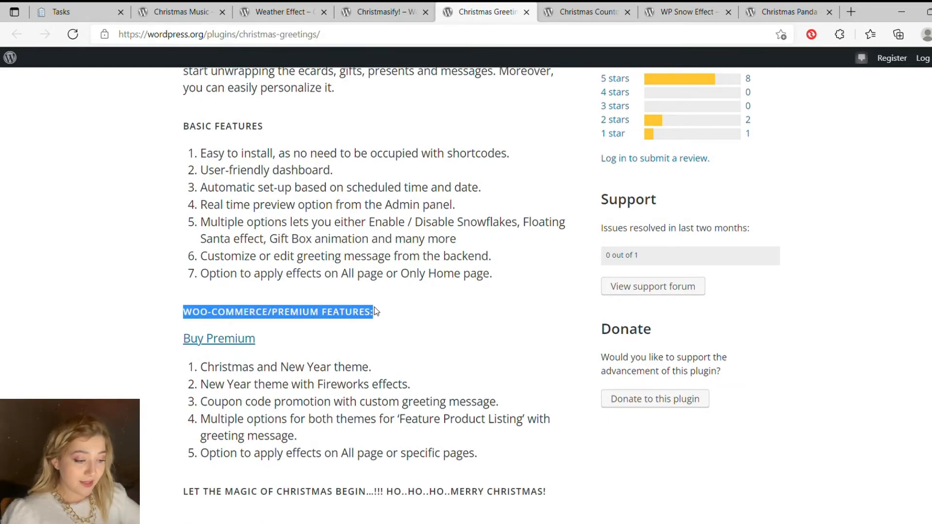
{"action": "scroll", "scroll_direction": "down", "scroll_amount": 3}
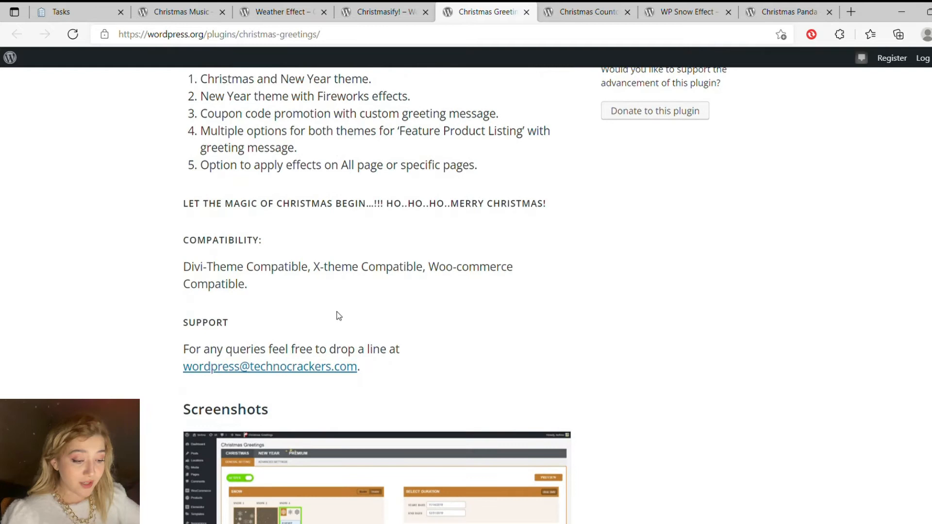
{"action": "scroll", "scroll_direction": "down", "scroll_amount": 3}
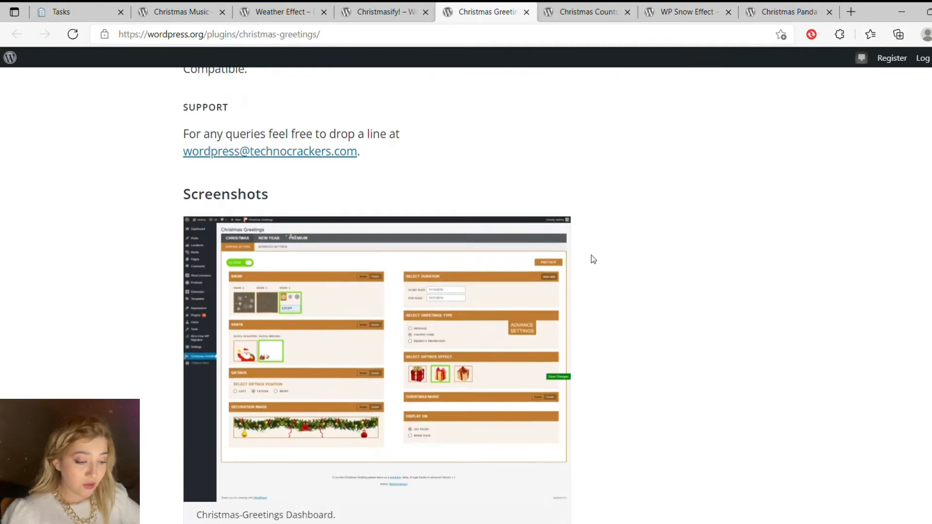
{"action": "scroll", "scroll_direction": "down", "scroll_amount": 3}
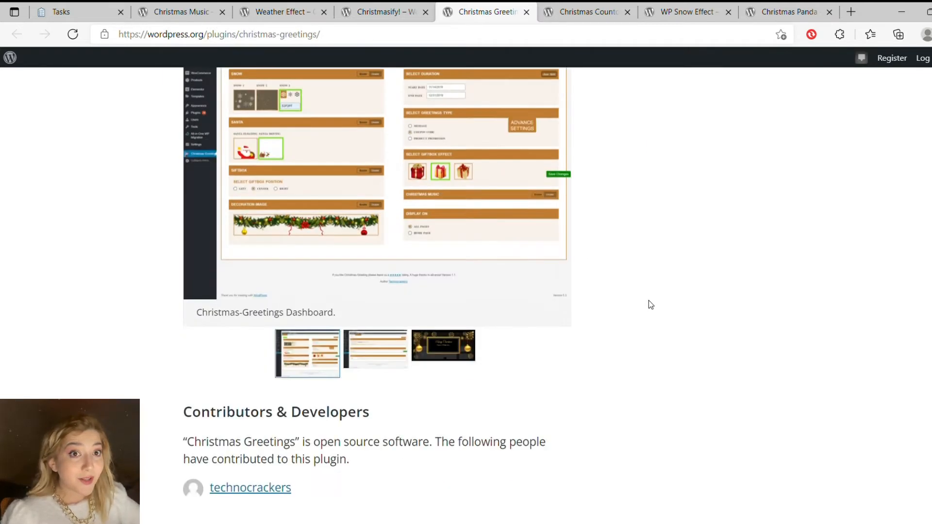
{"action": "scroll", "scroll_direction": "up", "scroll_amount": 3}
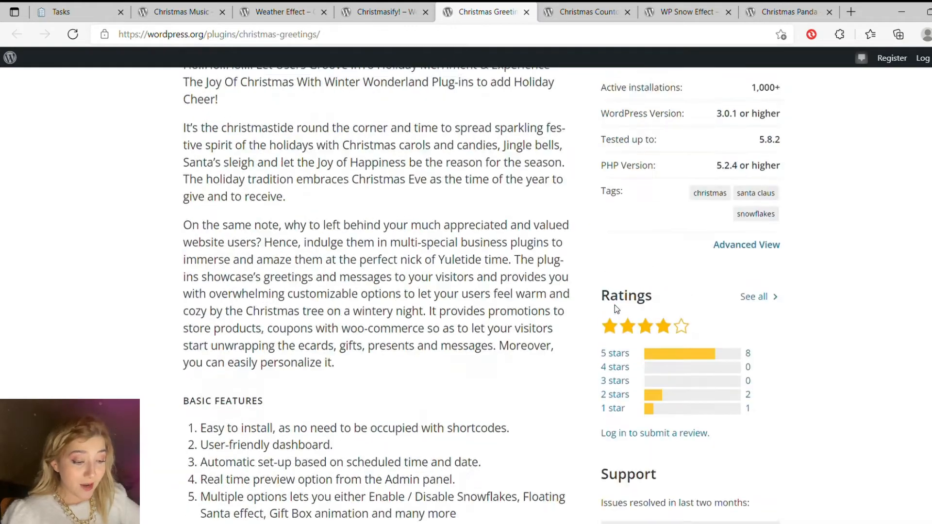
- Read through the Christmas Greetings user reviews and its installation instructions
{"action": "left_click", "coordinate": [279, 356]}
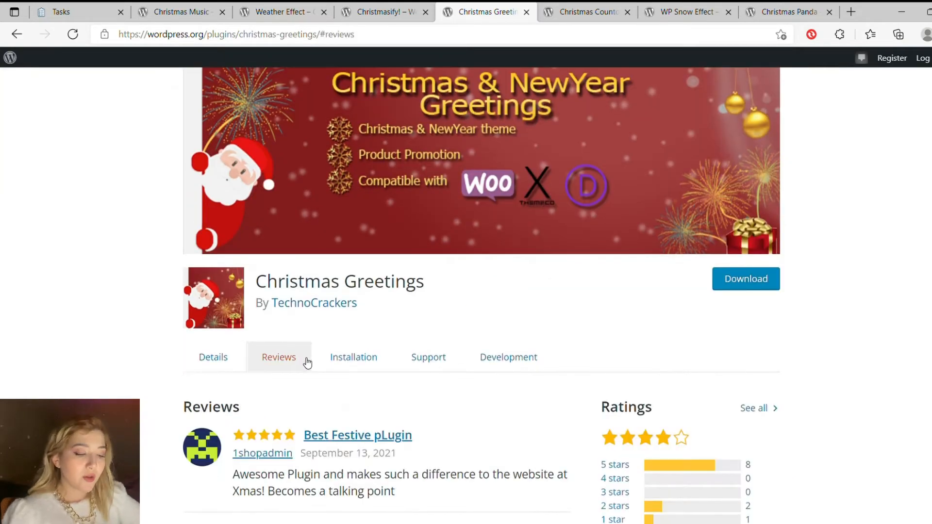
{"action": "scroll", "scroll_direction": "down", "scroll_amount": 3}
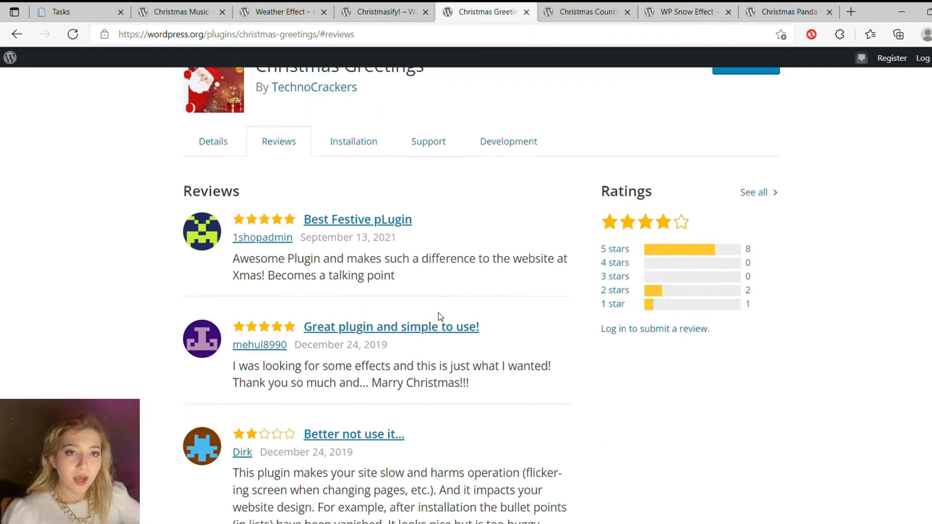
{"action": "scroll", "scroll_direction": "down", "scroll_amount": 3}
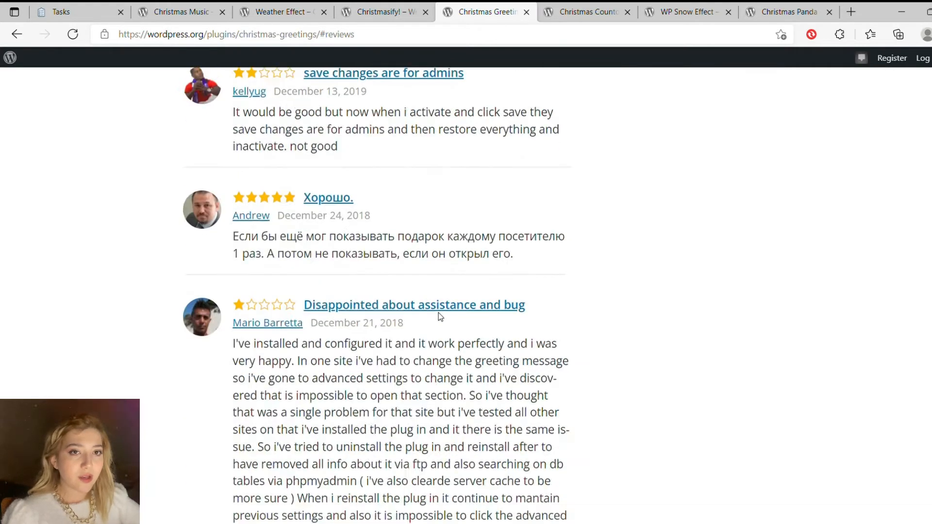
{"action": "scroll", "scroll_direction": "up", "scroll_amount": 3}
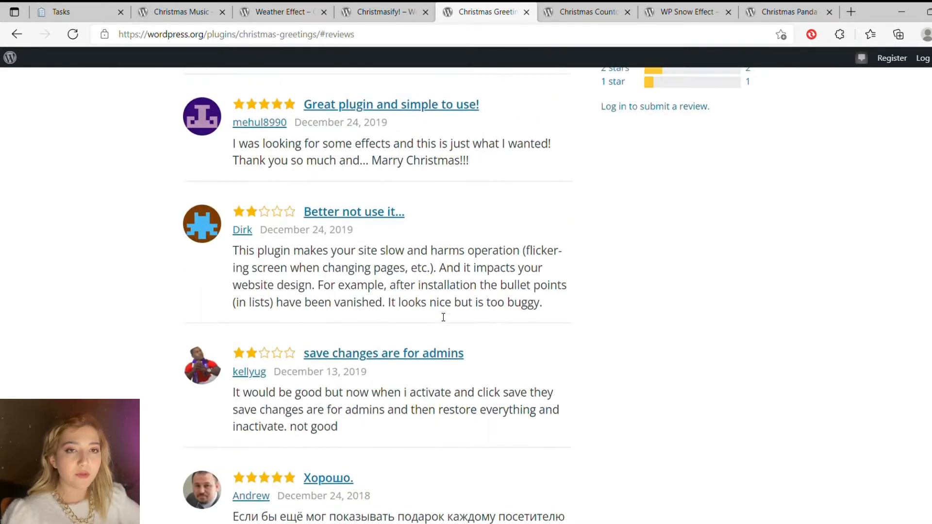
{"action": "left_click", "coordinate": [354, 254]}
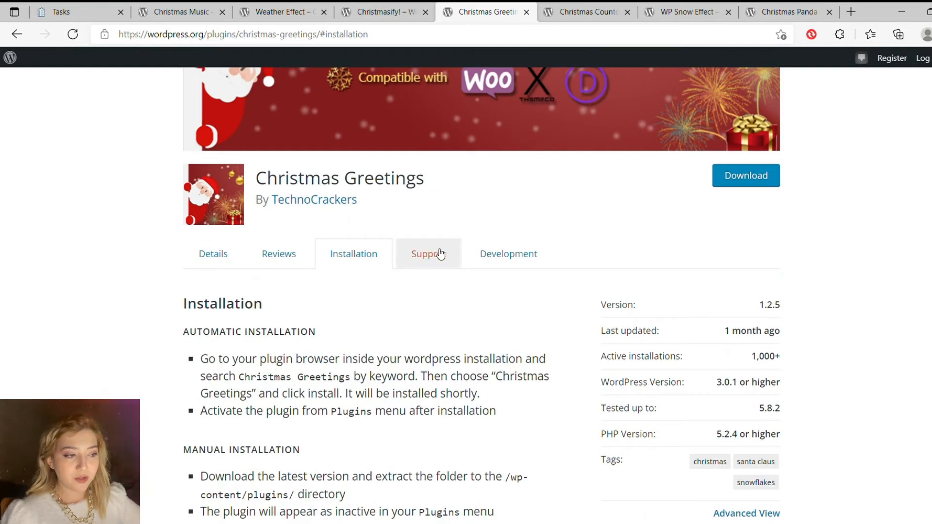
- Check the Christmas Greetings changelog, return to the description and open the Buy Premium link
{"action": "left_click", "coordinate": [507, 254]}
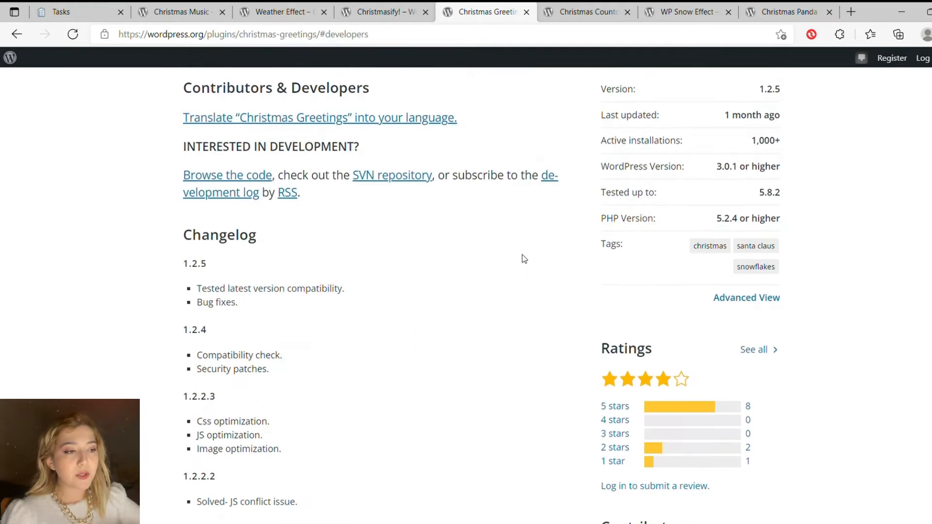
{"action": "scroll", "scroll_direction": "down", "scroll_amount": 3}
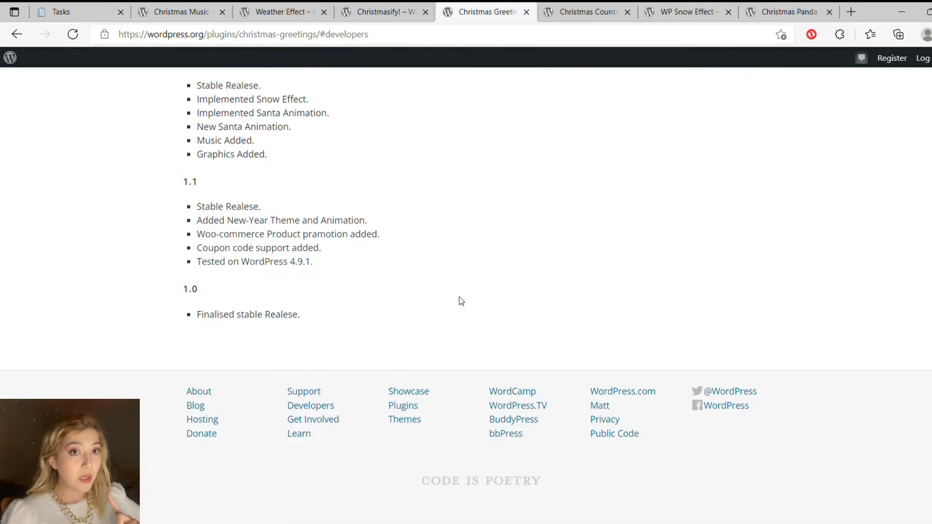
{"action": "scroll", "scroll_direction": "up", "scroll_amount": 3}
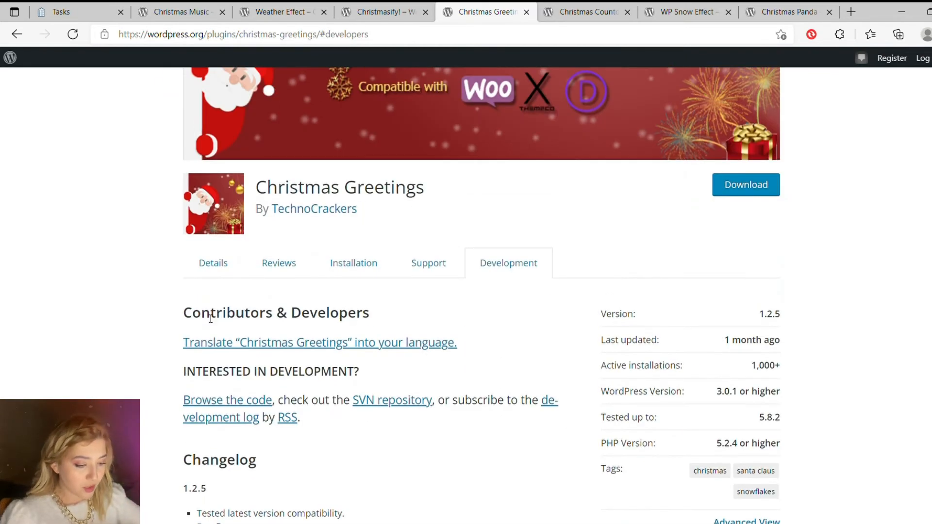
{"action": "left_click", "coordinate": [212, 263]}
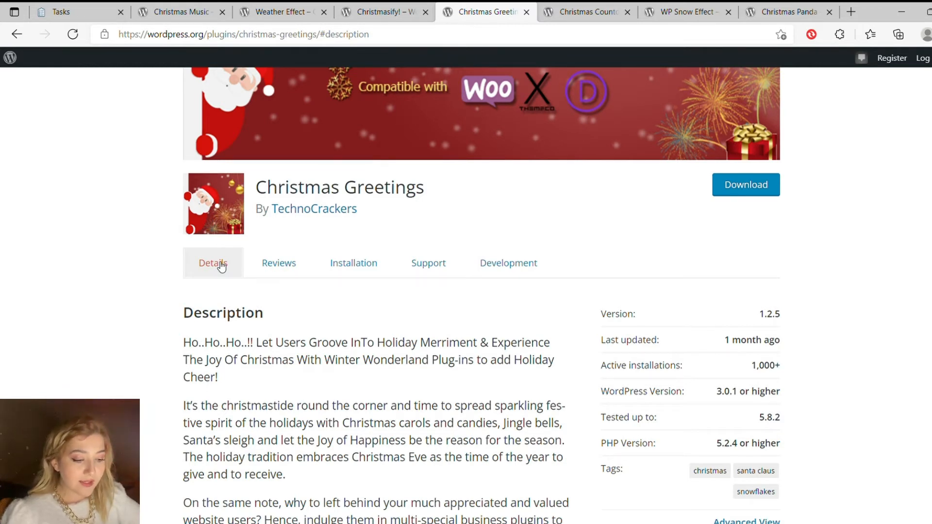
{"action": "mouse_move", "coordinate": [309, 238]}
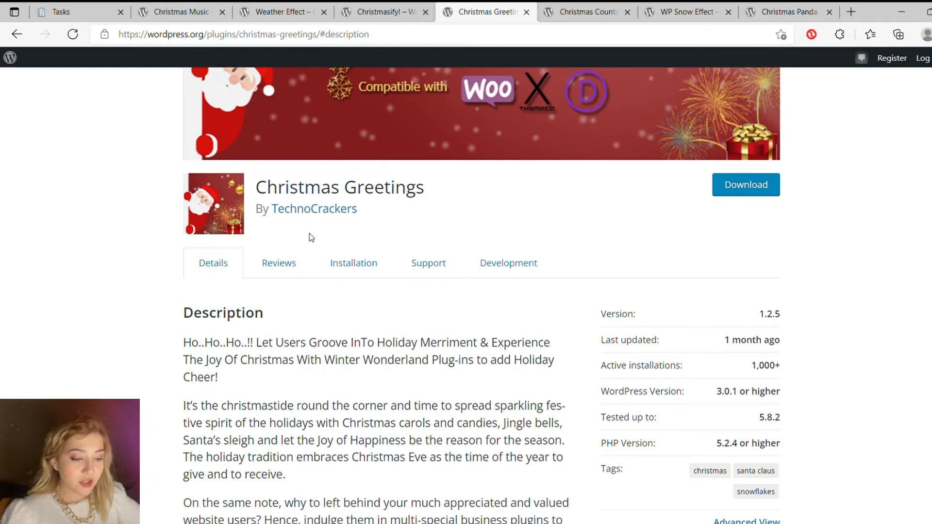
{"action": "scroll", "scroll_direction": "down", "scroll_amount": 3}
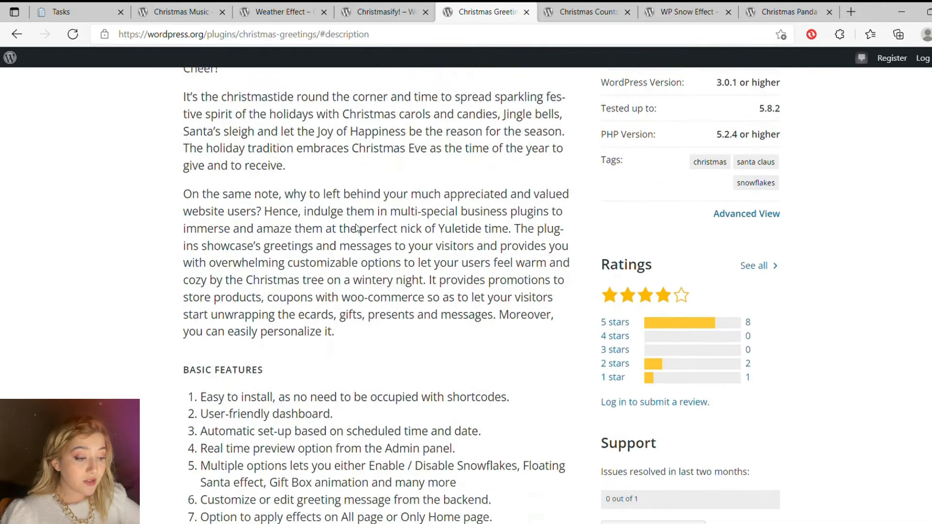
{"action": "scroll", "scroll_direction": "down", "scroll_amount": 3}
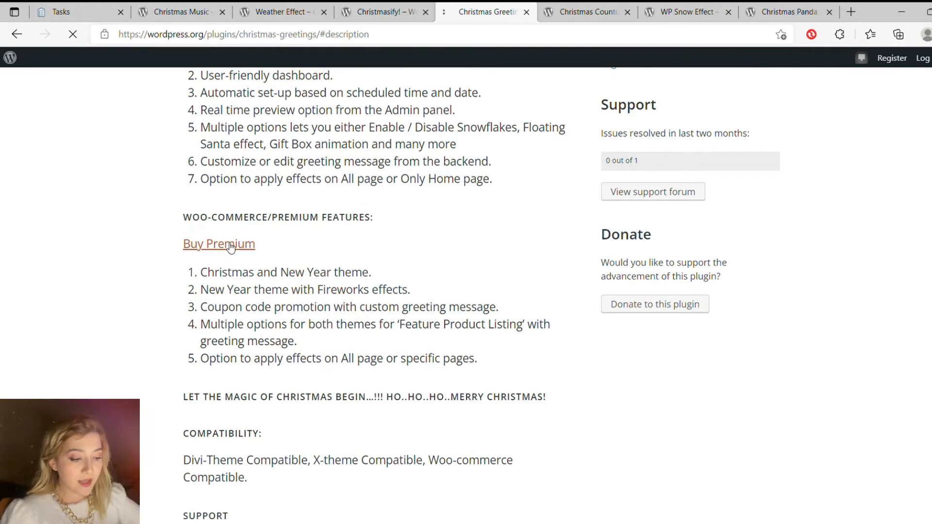
{"action": "left_click", "coordinate": [219, 244]}
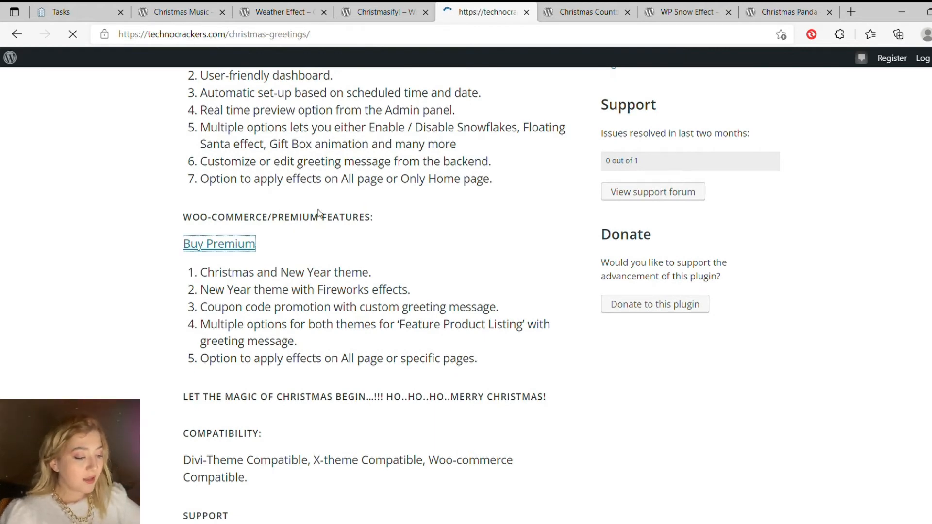
- Review TechnoCrackers' Christmas greetings pricing tiers and comparison, then move to Christmas Countdown Clock
{"action": "left_click", "coordinate": [219, 244]}
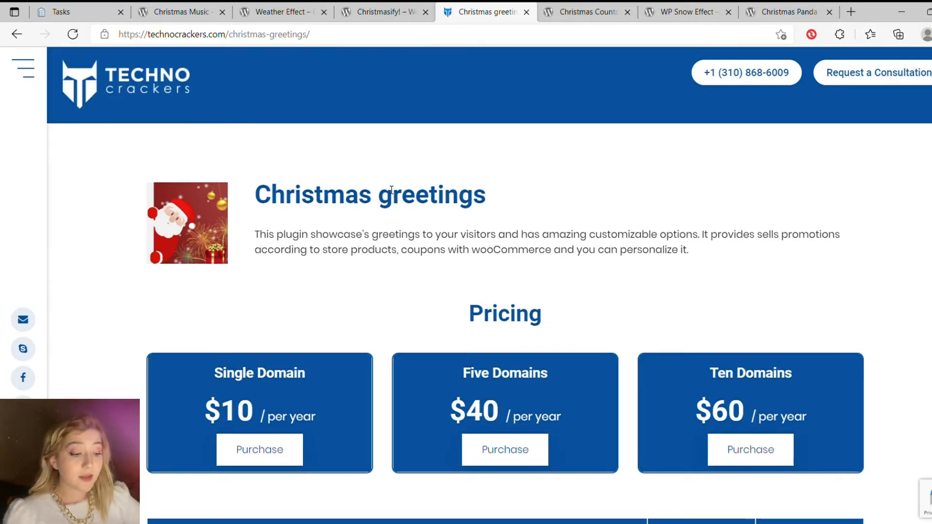
{"action": "scroll", "scroll_direction": "down", "scroll_amount": 3}
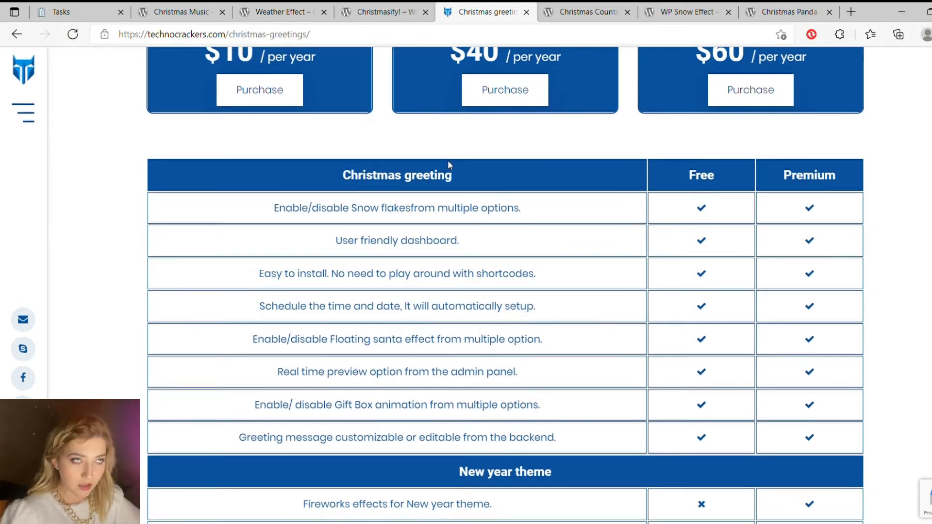
{"action": "scroll", "scroll_direction": "down", "scroll_amount": 3}
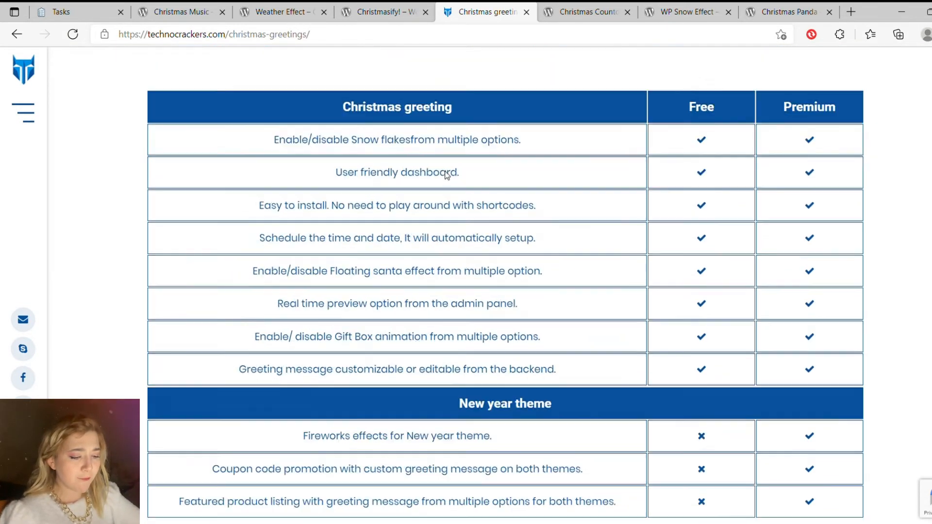
{"action": "scroll", "scroll_direction": "down", "scroll_amount": 3}
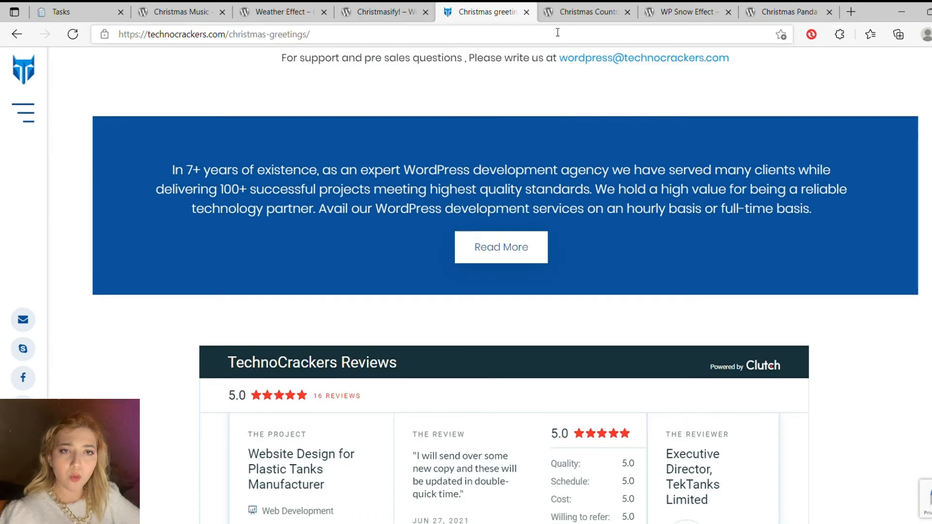
{"action": "scroll", "scroll_direction": "down", "scroll_amount": 3}
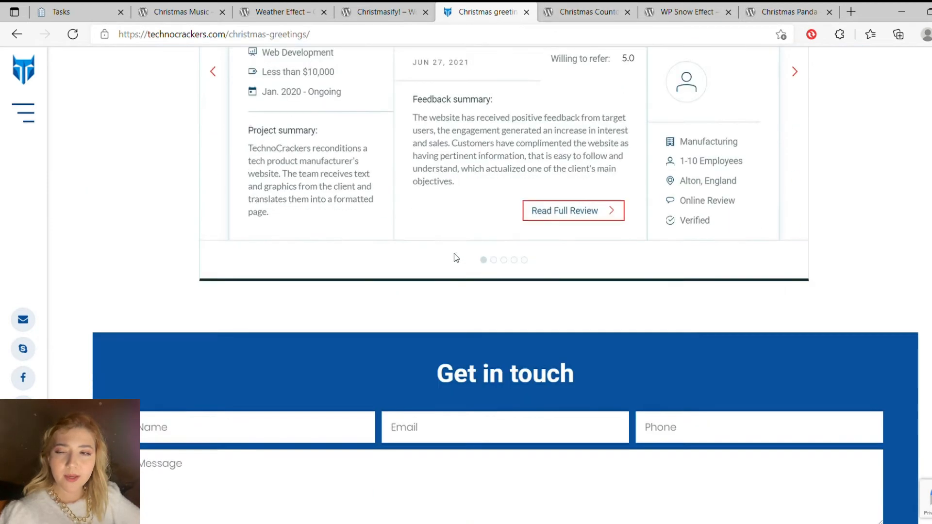
{"action": "scroll", "scroll_direction": "up", "scroll_amount": 3}
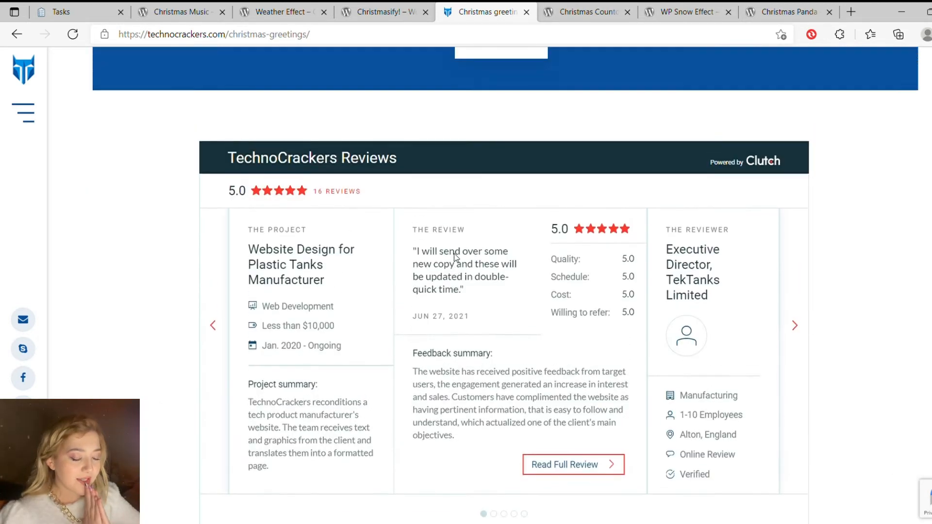
{"action": "scroll", "scroll_direction": "up", "scroll_amount": 3}
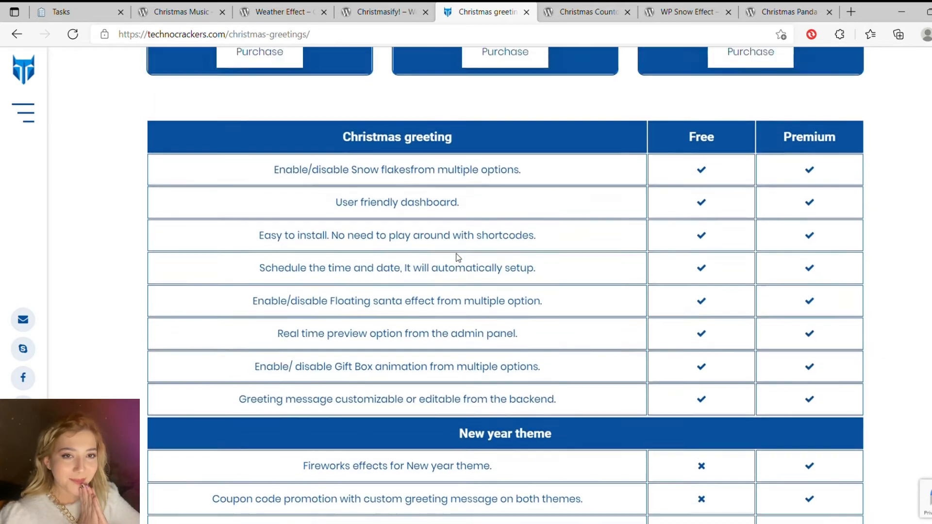
{"action": "scroll", "scroll_direction": "up", "scroll_amount": 3}
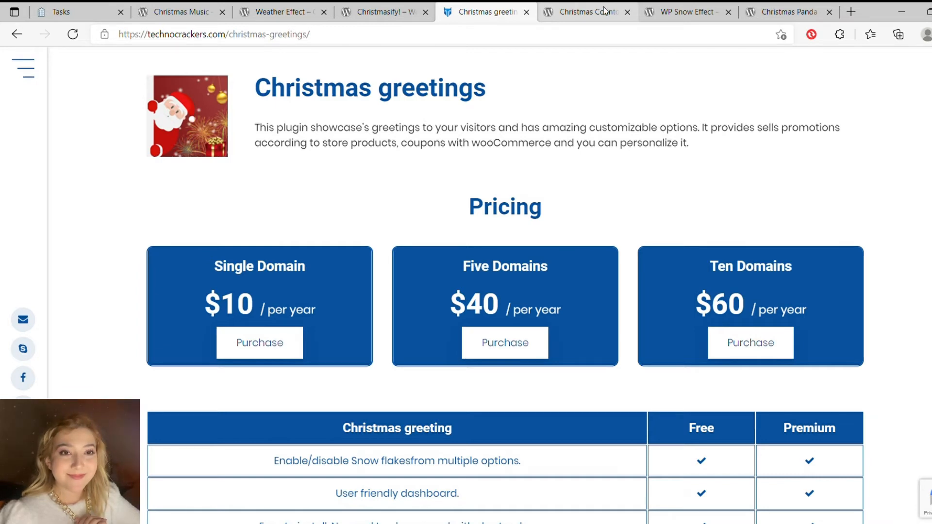
{"action": "left_click", "coordinate": [585, 12]}
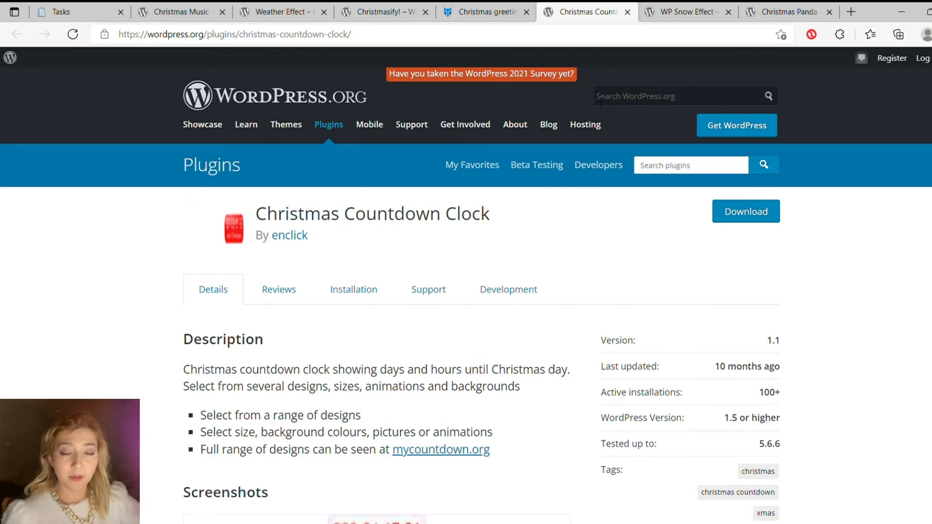
{"action": "mouse_move", "coordinate": [585, 125]}
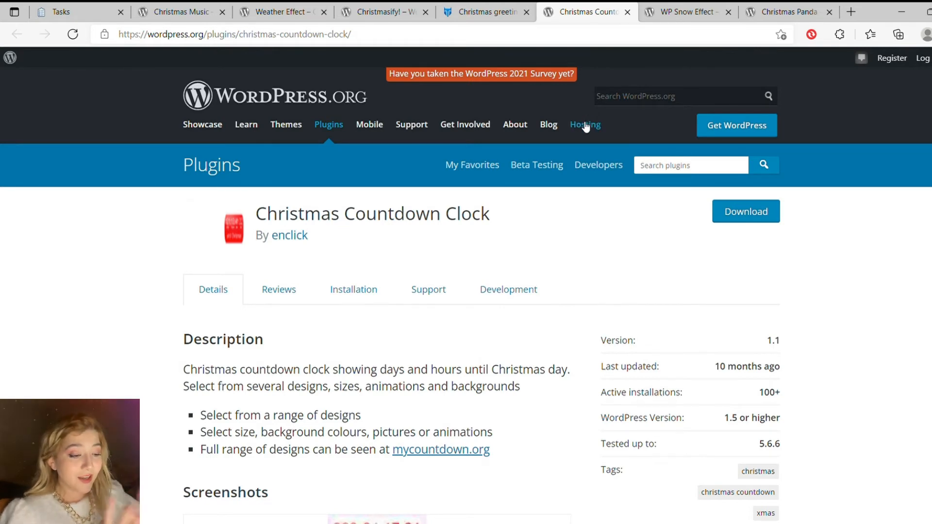
{"action": "scroll", "scroll_direction": "down", "scroll_amount": 3}
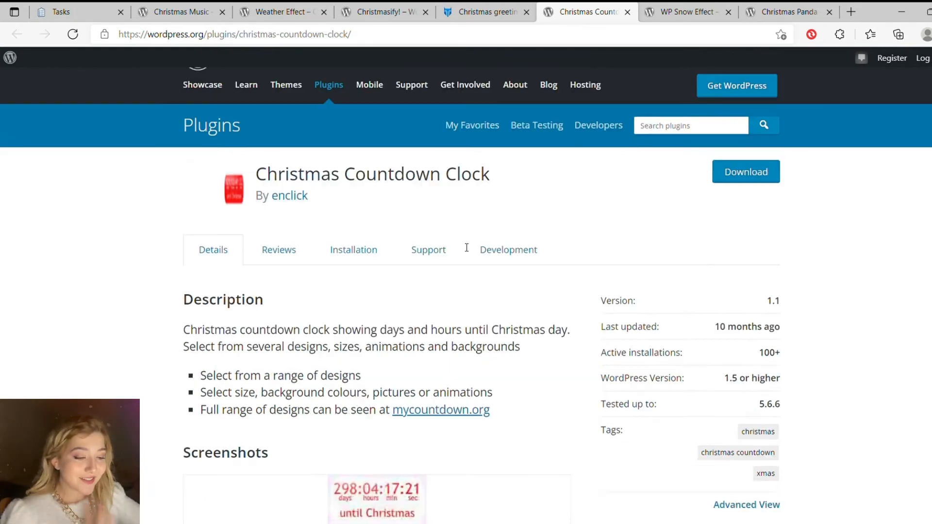
{"action": "scroll", "scroll_direction": "down", "scroll_amount": 3}
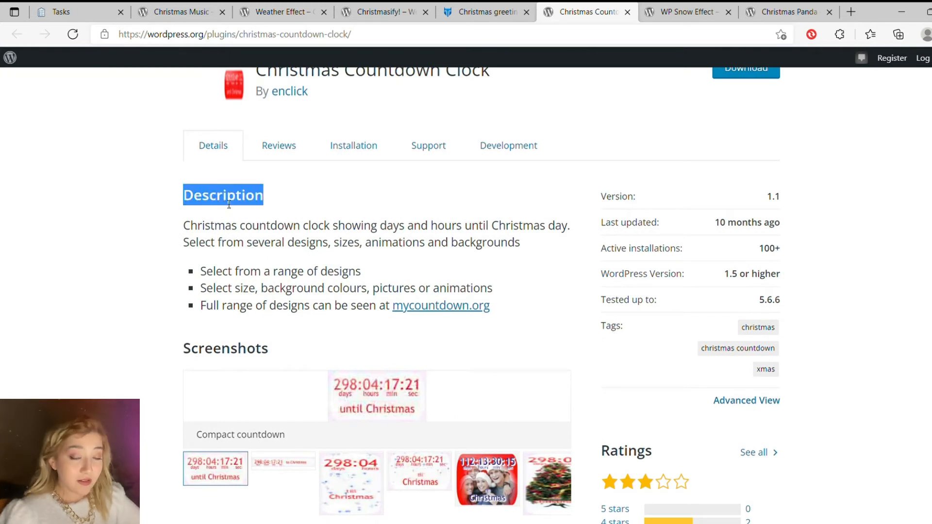
{"action": "double_click", "coordinate": [225, 348]}
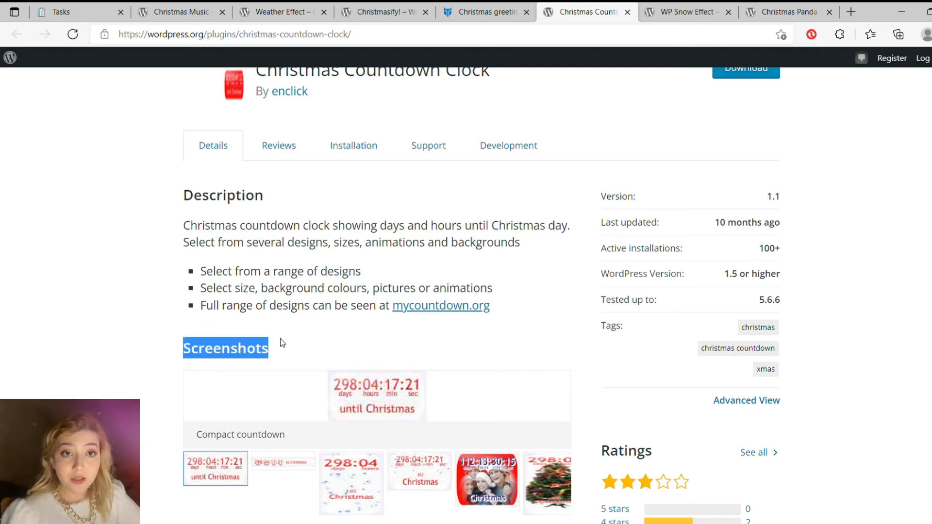
{"action": "scroll", "scroll_direction": "down", "scroll_amount": 3}
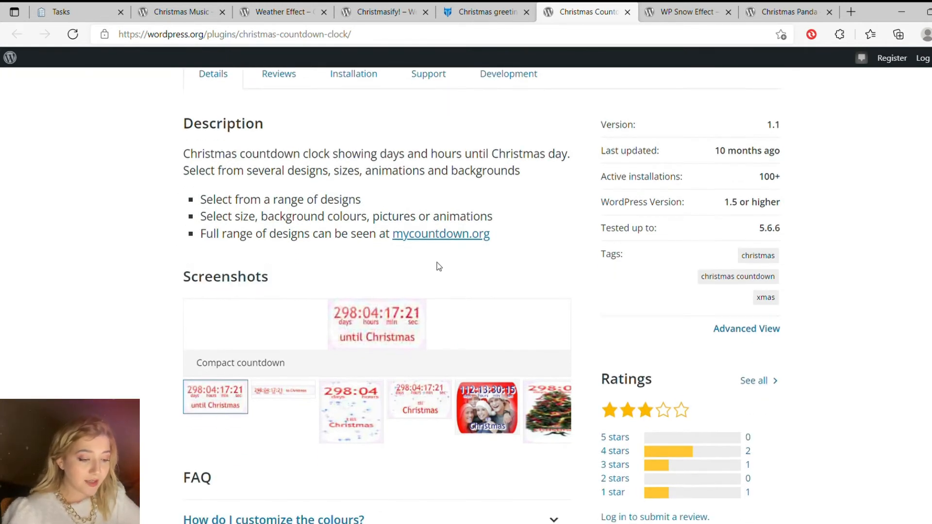
{"action": "scroll", "scroll_direction": "down", "scroll_amount": 3}
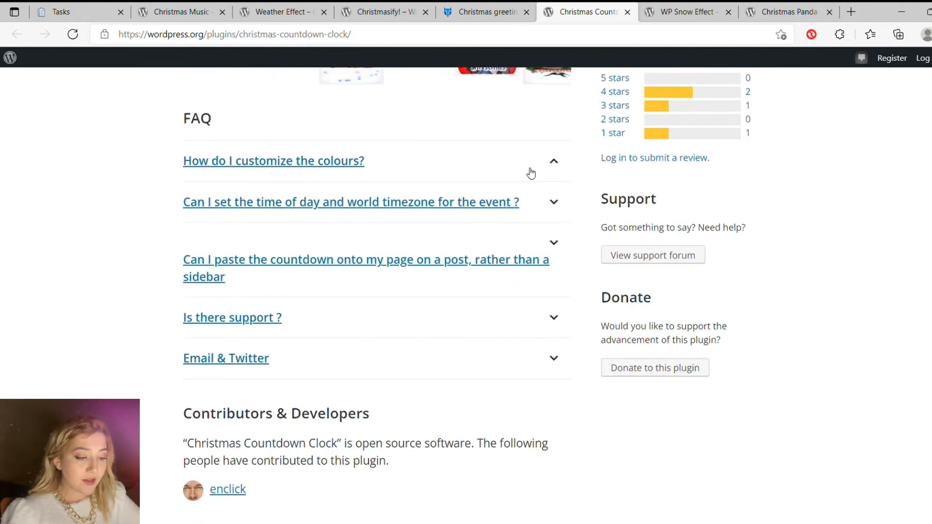
{"action": "left_click", "coordinate": [274, 160]}
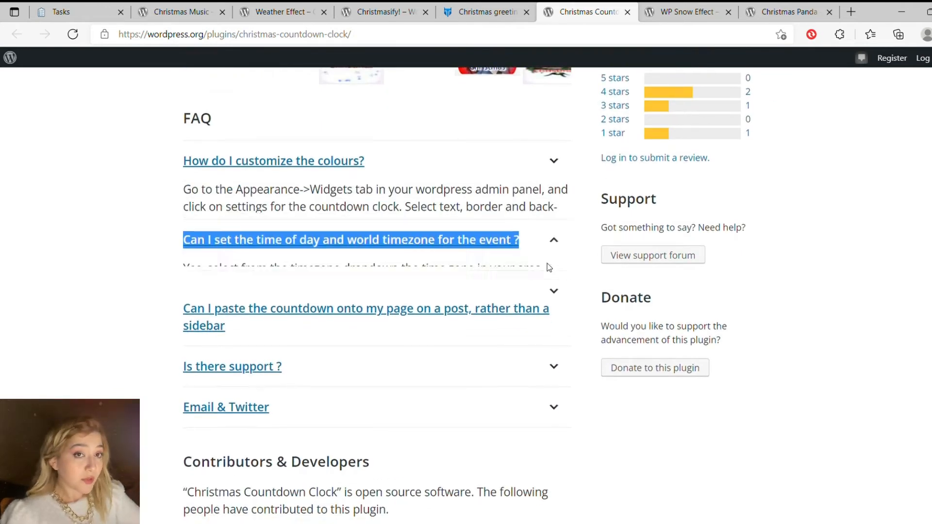
{"action": "left_click", "coordinate": [366, 316]}
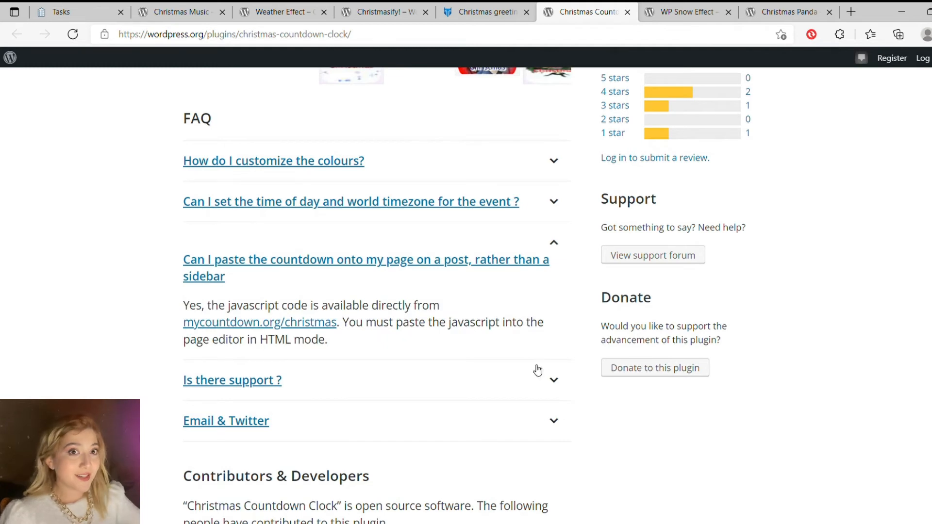
{"action": "scroll", "scroll_direction": "down", "scroll_amount": 3}
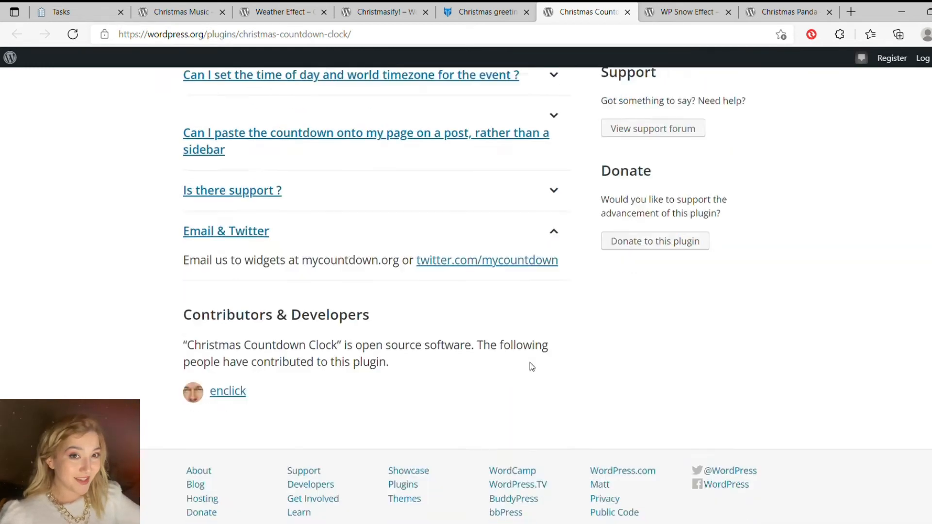
{"action": "scroll", "scroll_direction": "up", "scroll_amount": 3}
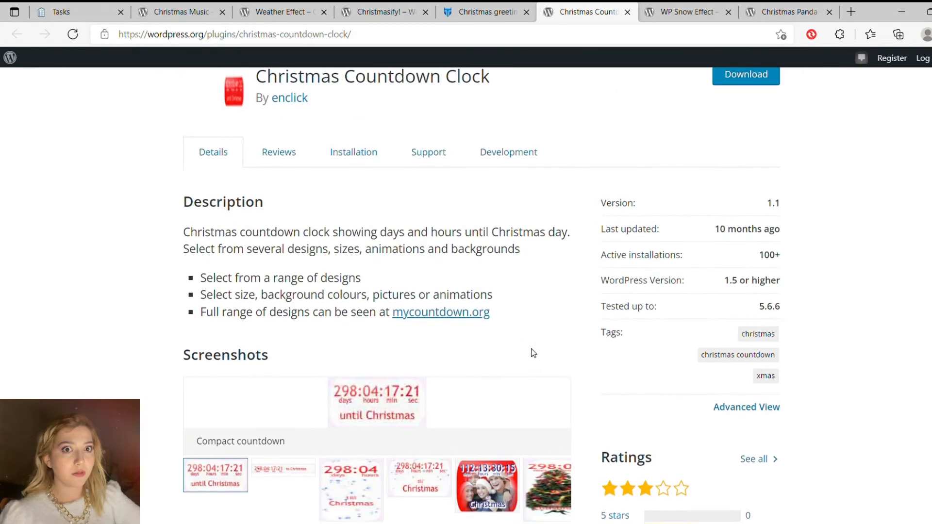
{"action": "scroll", "scroll_direction": "up", "scroll_amount": 3}
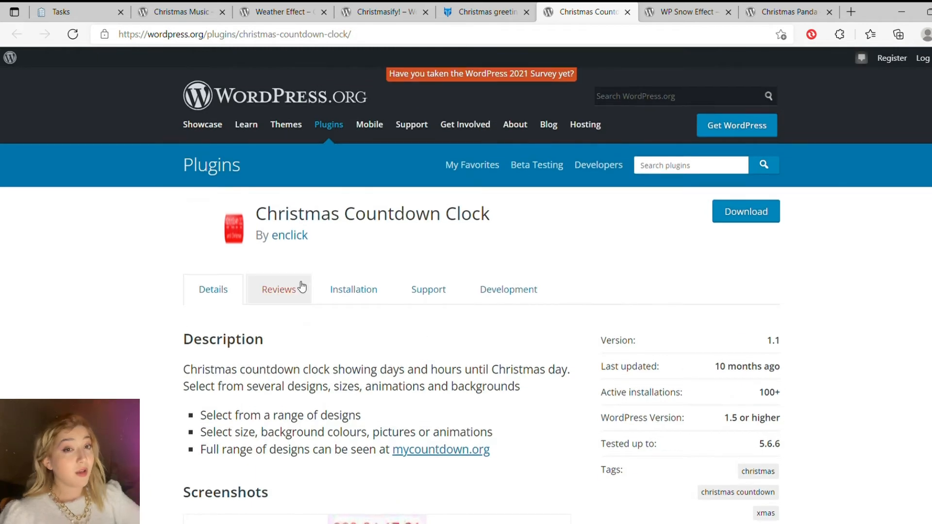
{"action": "left_click", "coordinate": [354, 289]}
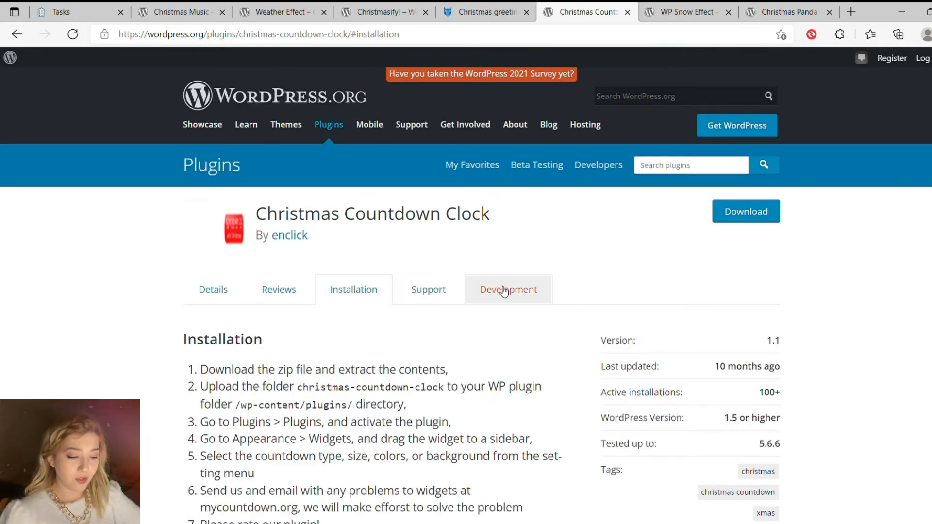
{"action": "left_click", "coordinate": [508, 290]}
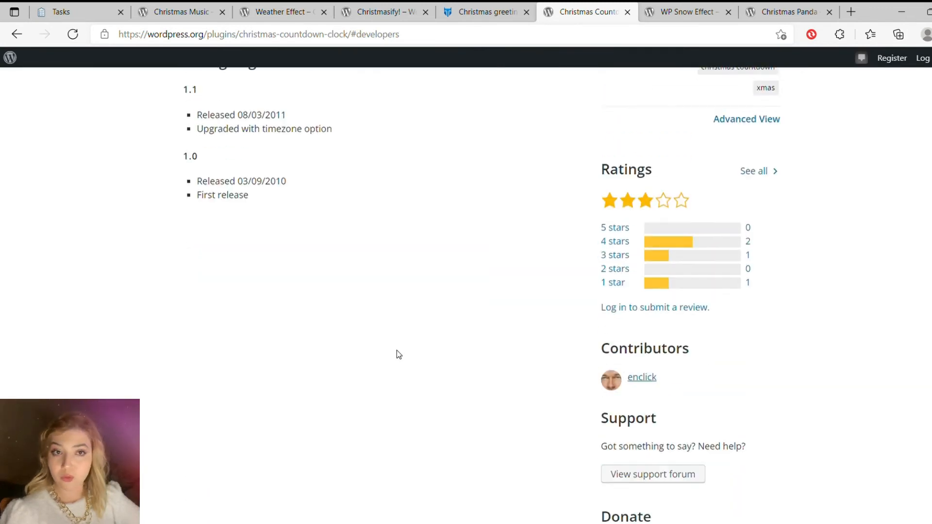
{"action": "scroll", "scroll_direction": "up", "scroll_amount": 3}
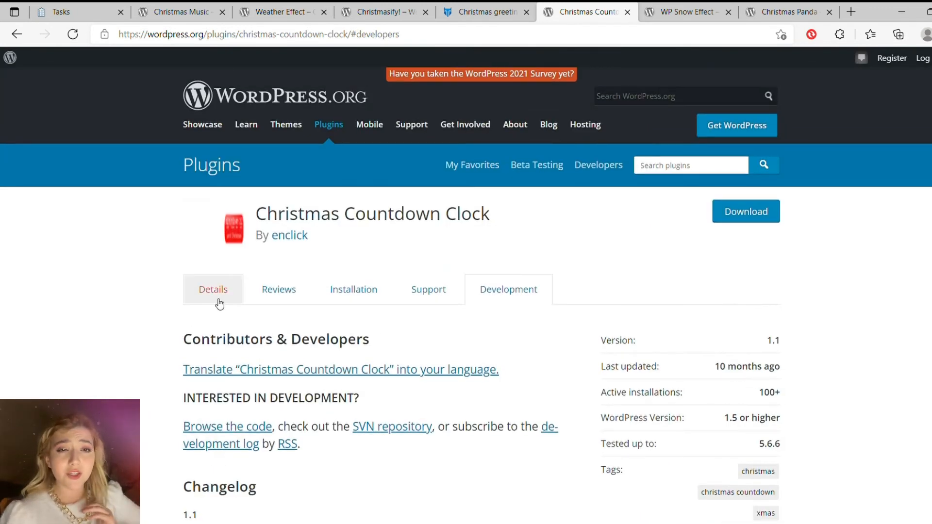
{"action": "left_click", "coordinate": [212, 289]}
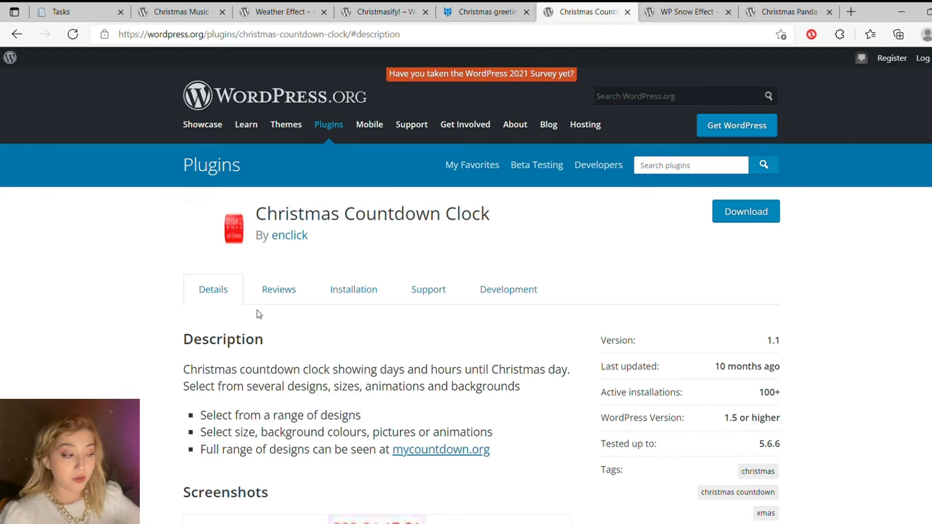
{"action": "mouse_move", "coordinate": [316, 259]}
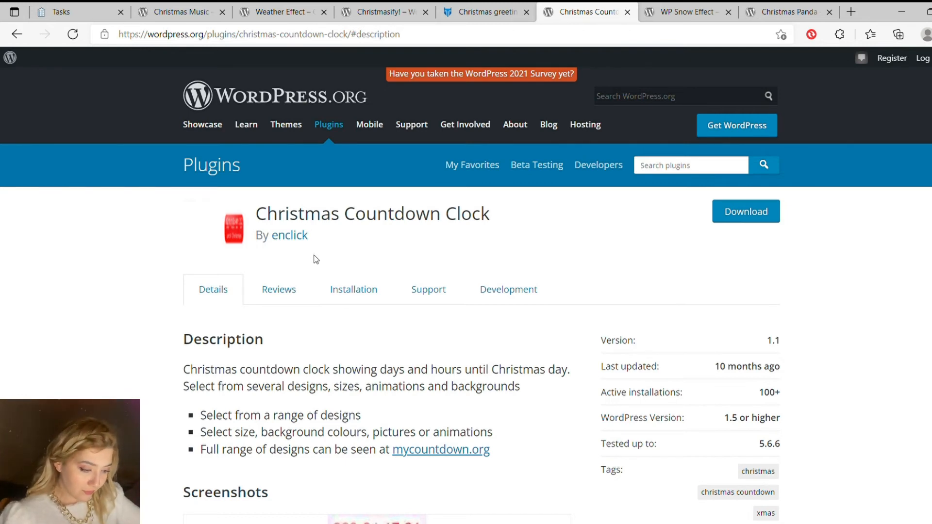
{"action": "scroll", "scroll_direction": "down", "scroll_amount": 3}
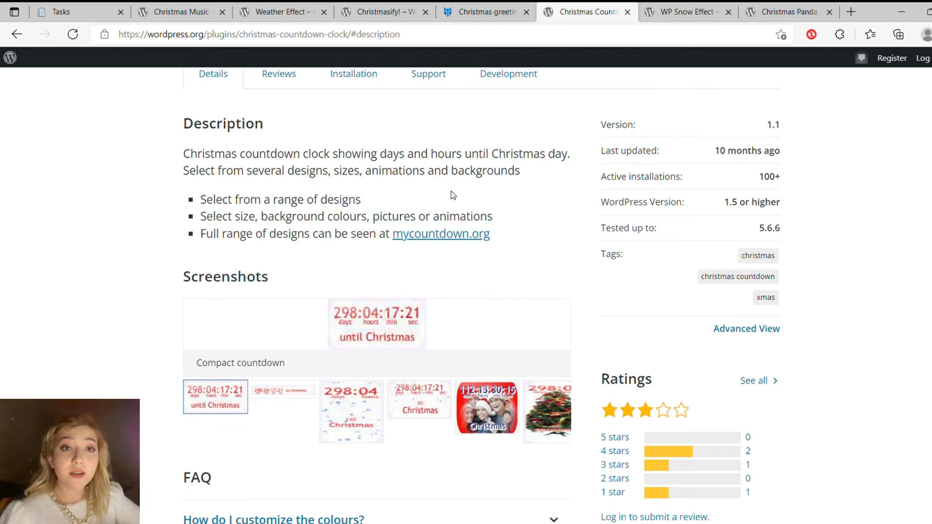
- Switch to the WP Snow Effect page and read down to its FAQ and contributors, returning to the header
{"action": "left_click", "coordinate": [686, 11]}
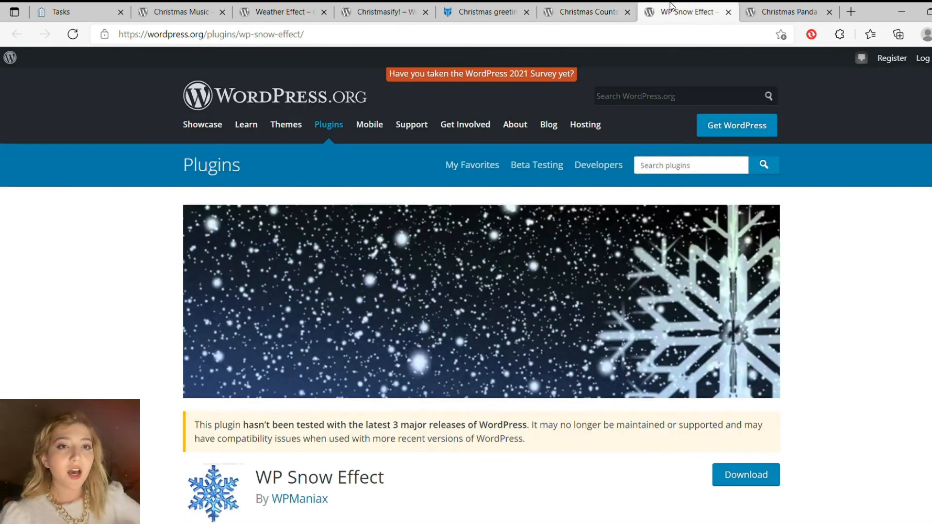
{"action": "mouse_move", "coordinate": [513, 204]}
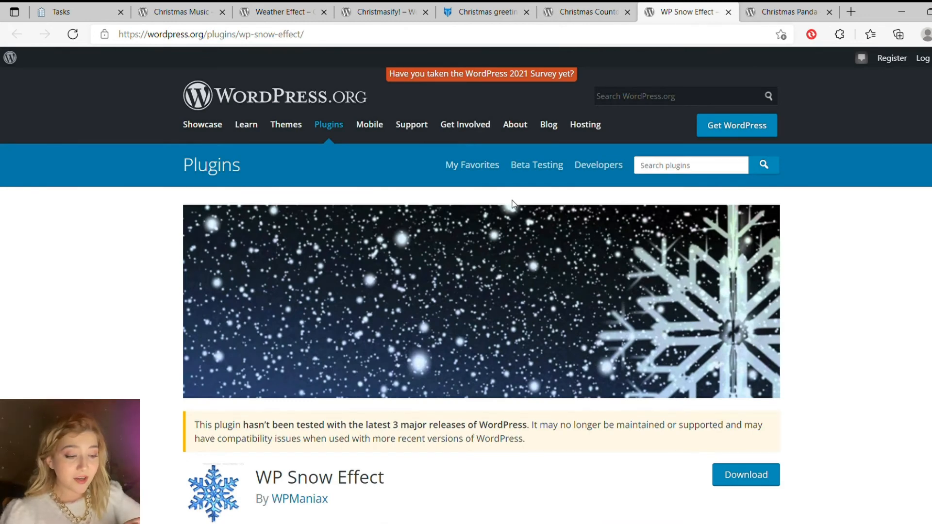
{"action": "scroll", "scroll_direction": "down", "scroll_amount": 3}
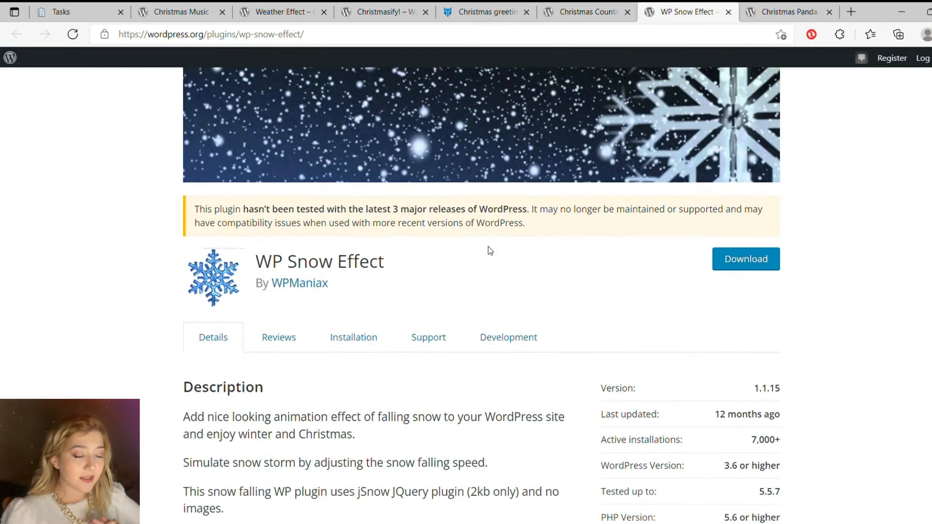
{"action": "mouse_move", "coordinate": [566, 216]}
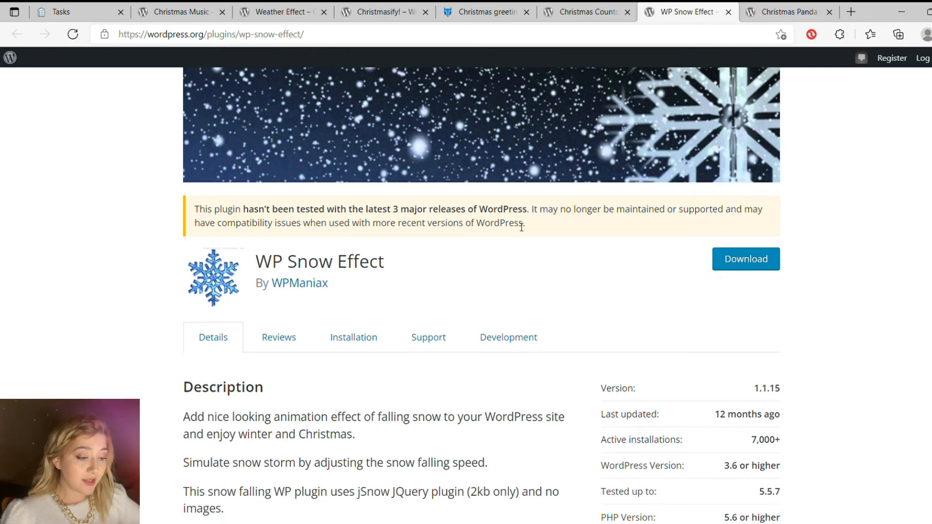
{"action": "scroll", "scroll_direction": "down", "scroll_amount": 3}
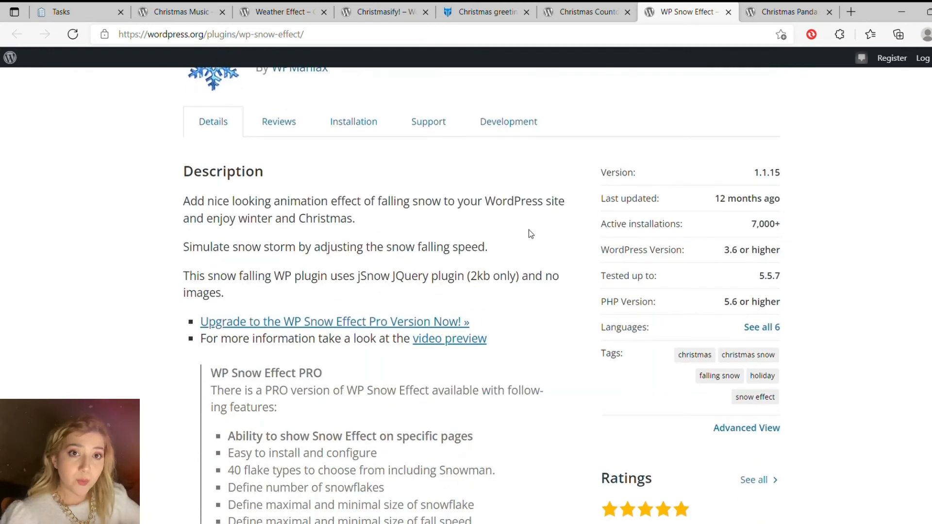
{"action": "scroll", "scroll_direction": "down", "scroll_amount": 3}
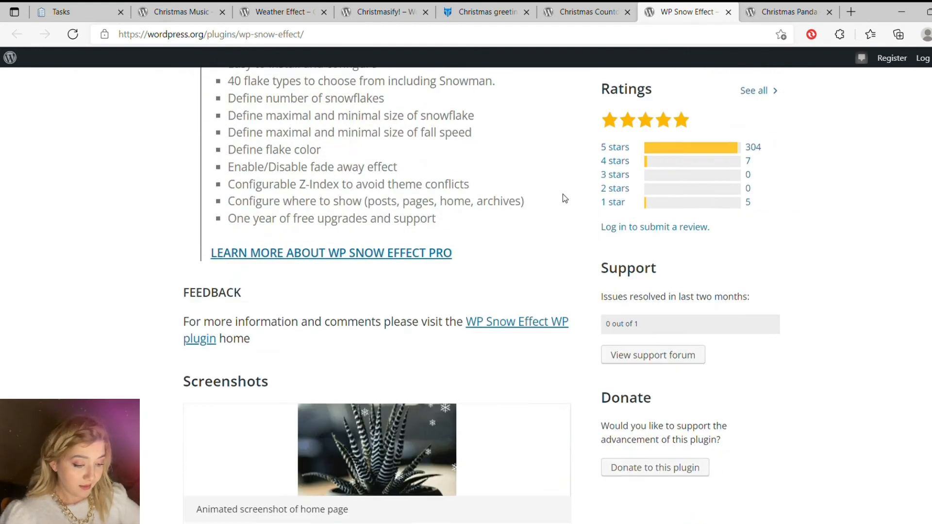
{"action": "scroll", "scroll_direction": "down", "scroll_amount": 3}
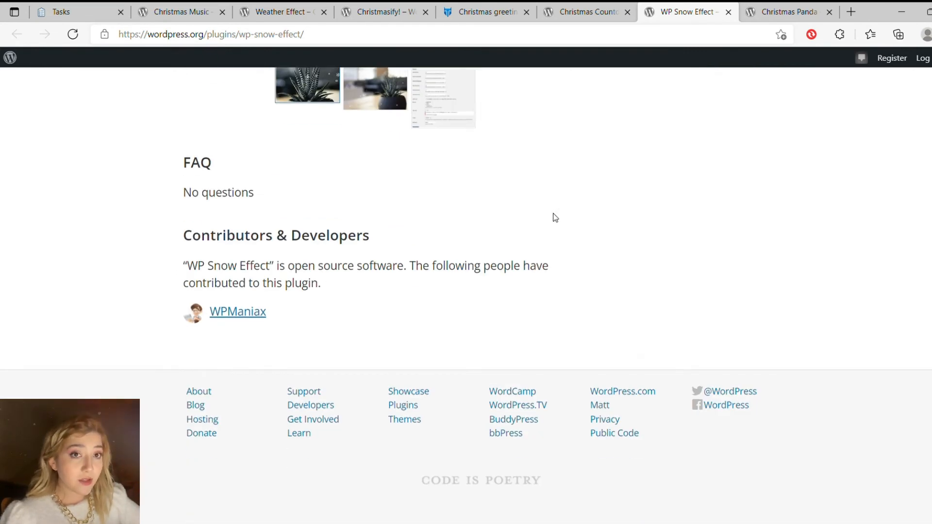
{"action": "mouse_move", "coordinate": [550, 221]}
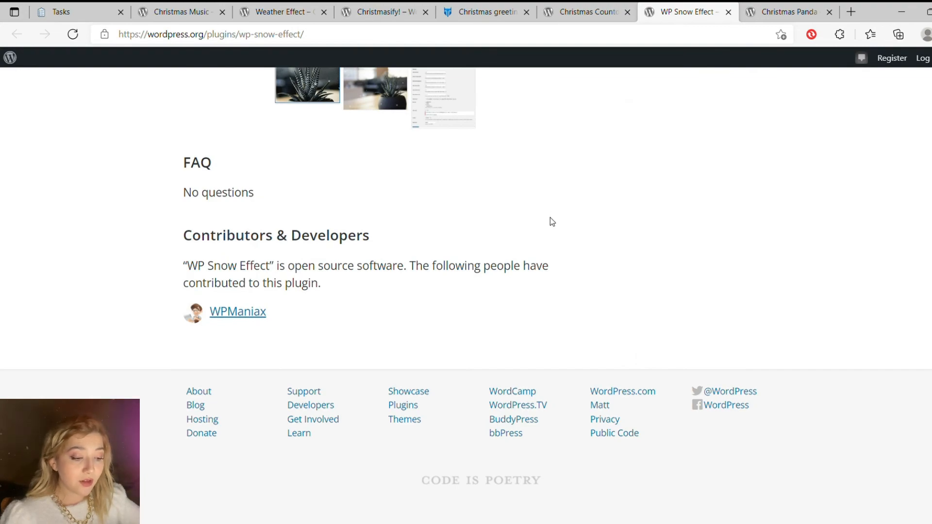
{"action": "scroll", "scroll_direction": "up", "scroll_amount": 3}
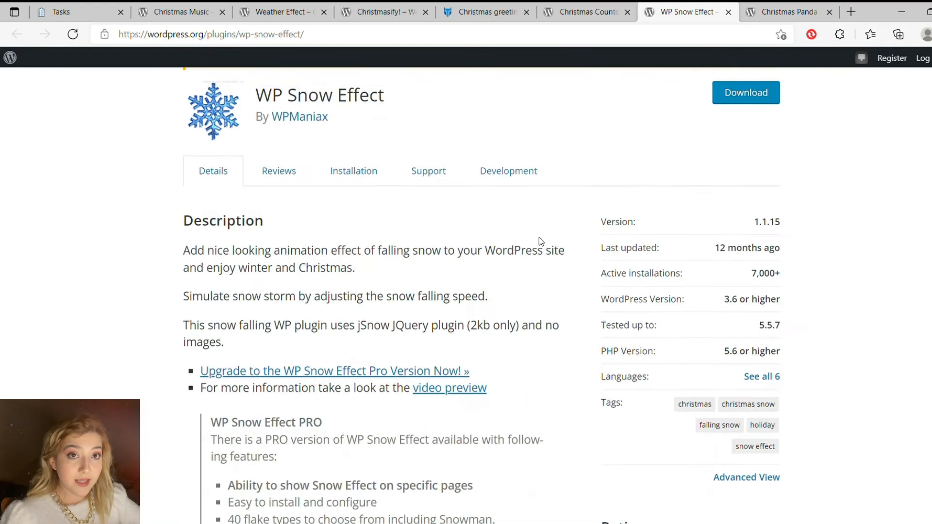
{"action": "scroll", "scroll_direction": "up", "scroll_amount": 3}
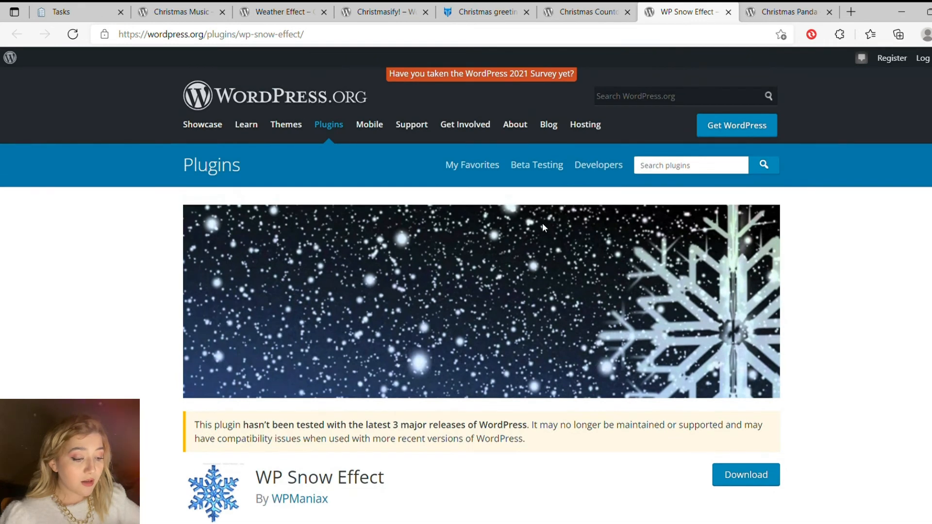
- View the WP Snow Effect user reviews, then show its installation steps
{"action": "left_click", "coordinate": [278, 409]}
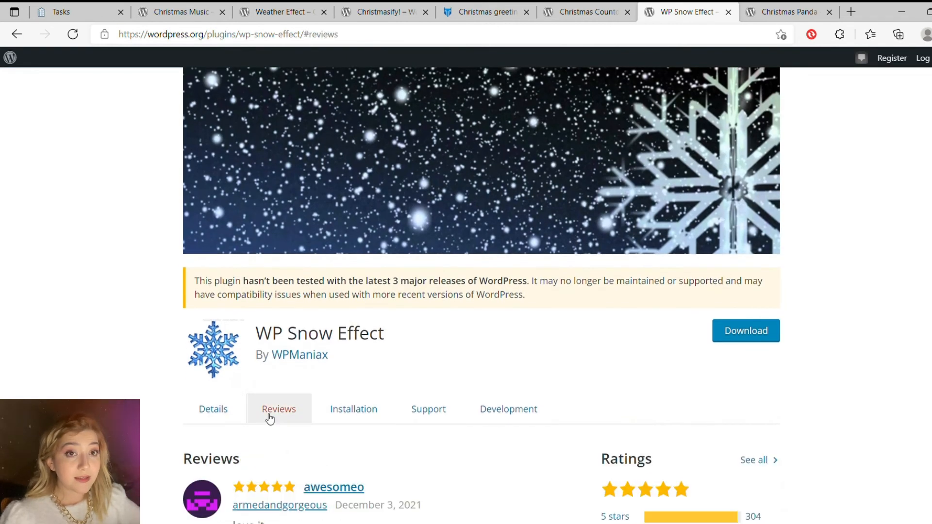
{"action": "mouse_move", "coordinate": [354, 408]}
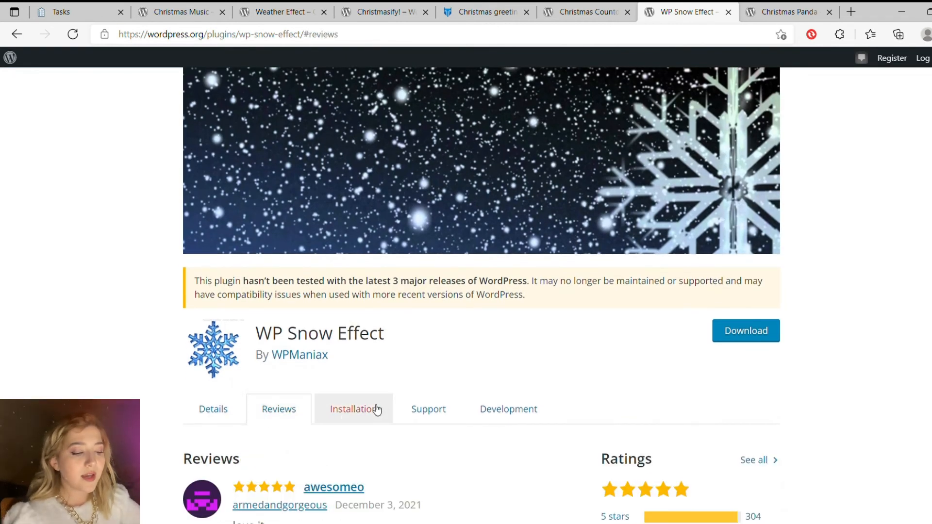
{"action": "left_click", "coordinate": [353, 408]}
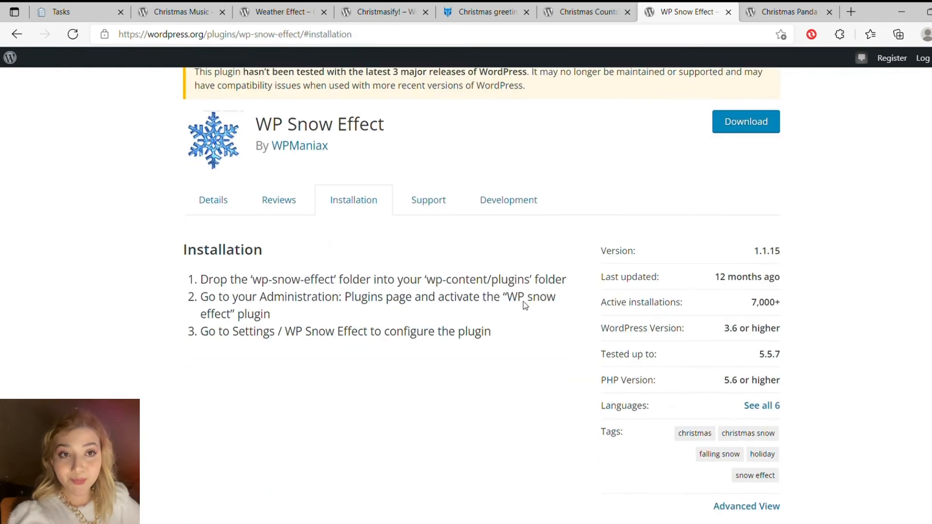